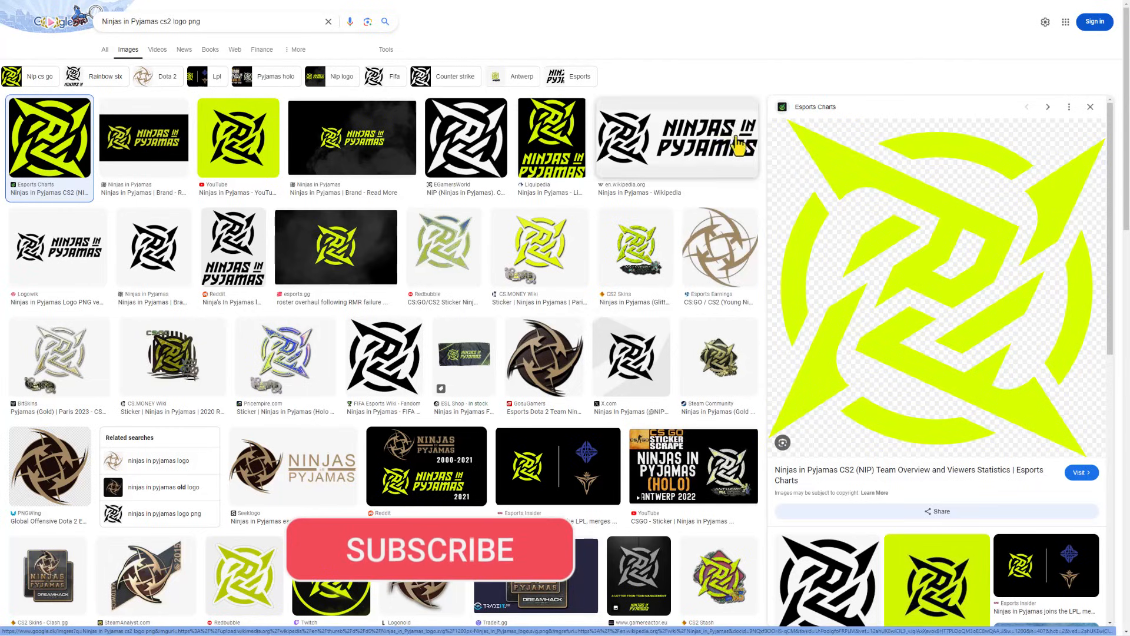
Step: Save the green Ninjas in Pyjamas logo image from Google Images into Downloads
right_click(930, 288)
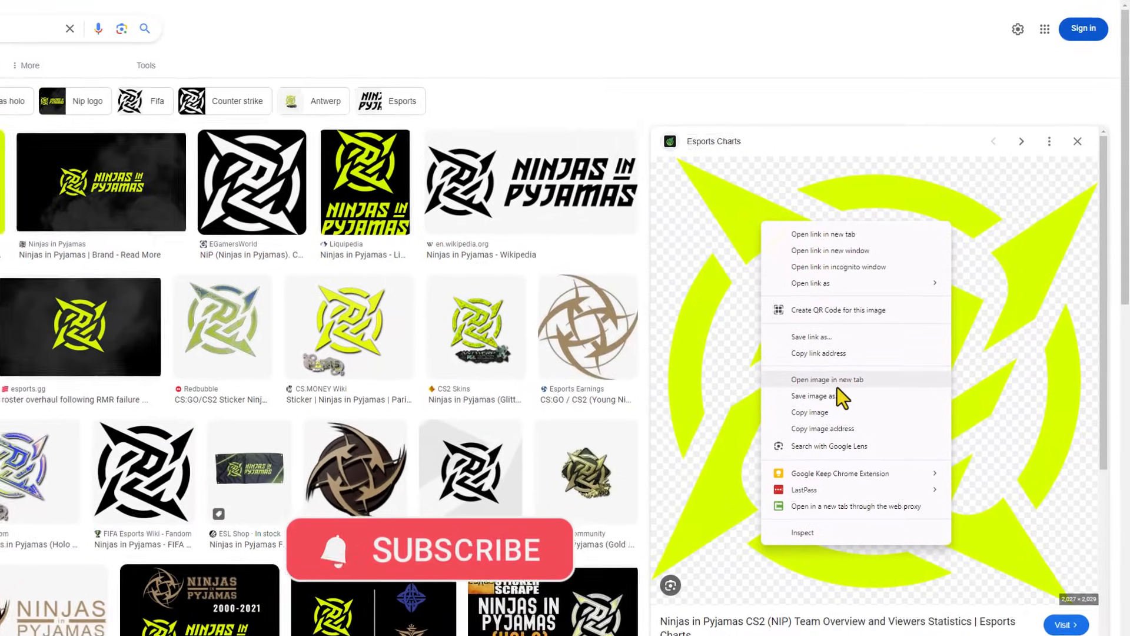
left_click(814, 395)
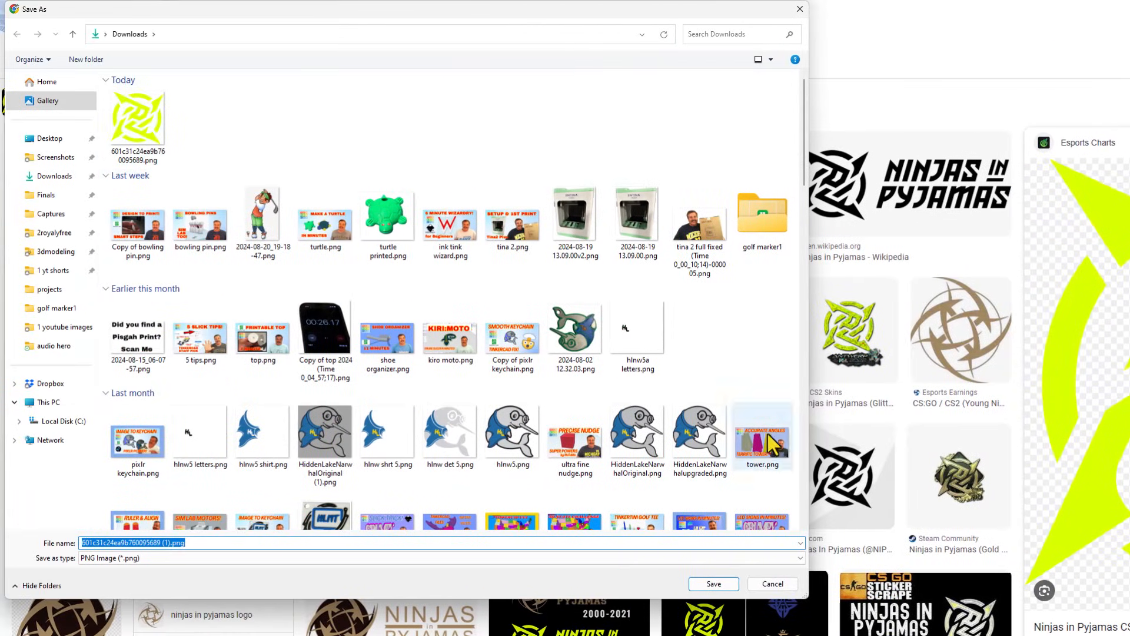
left_click(771, 584)
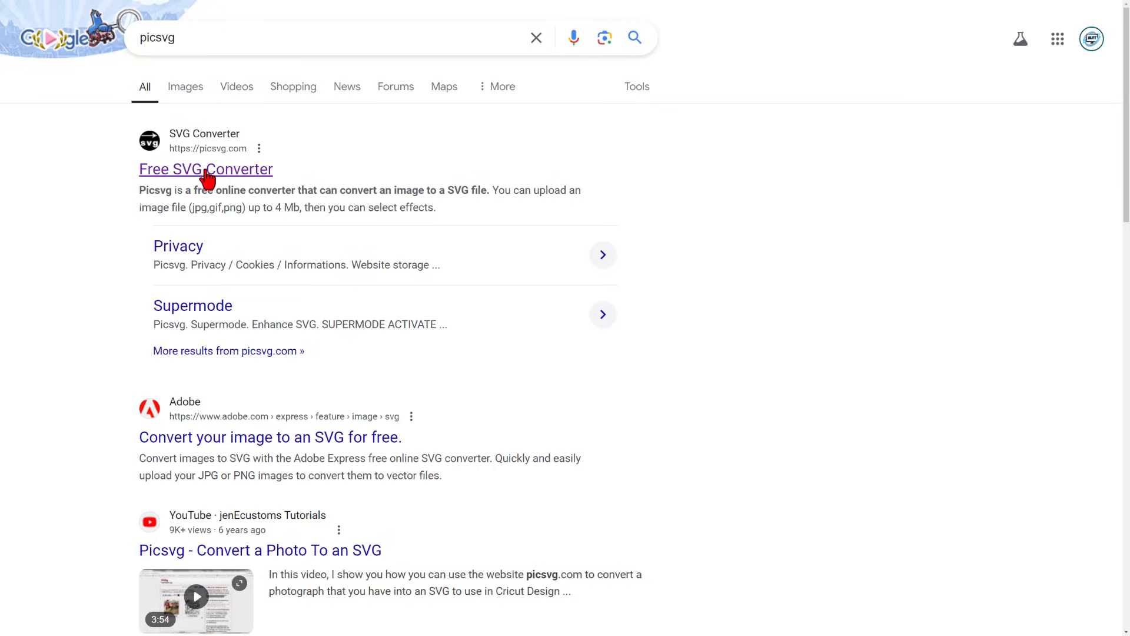
Step: Open picsvg.com and upload the downloaded green logo PNG
left_click(206, 168)
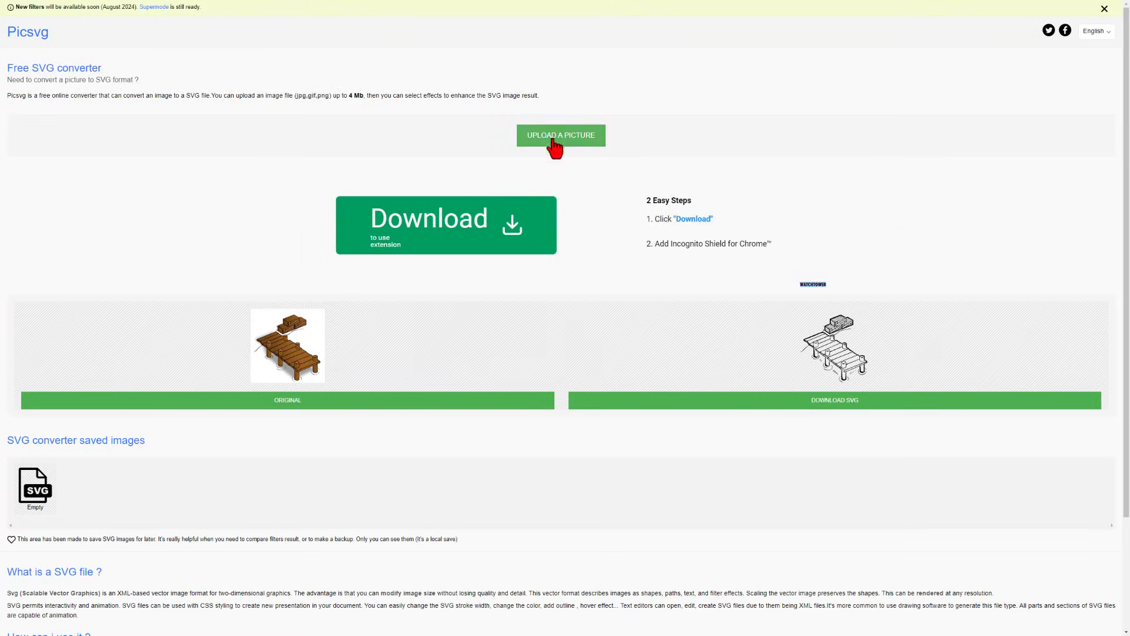
left_click(560, 136)
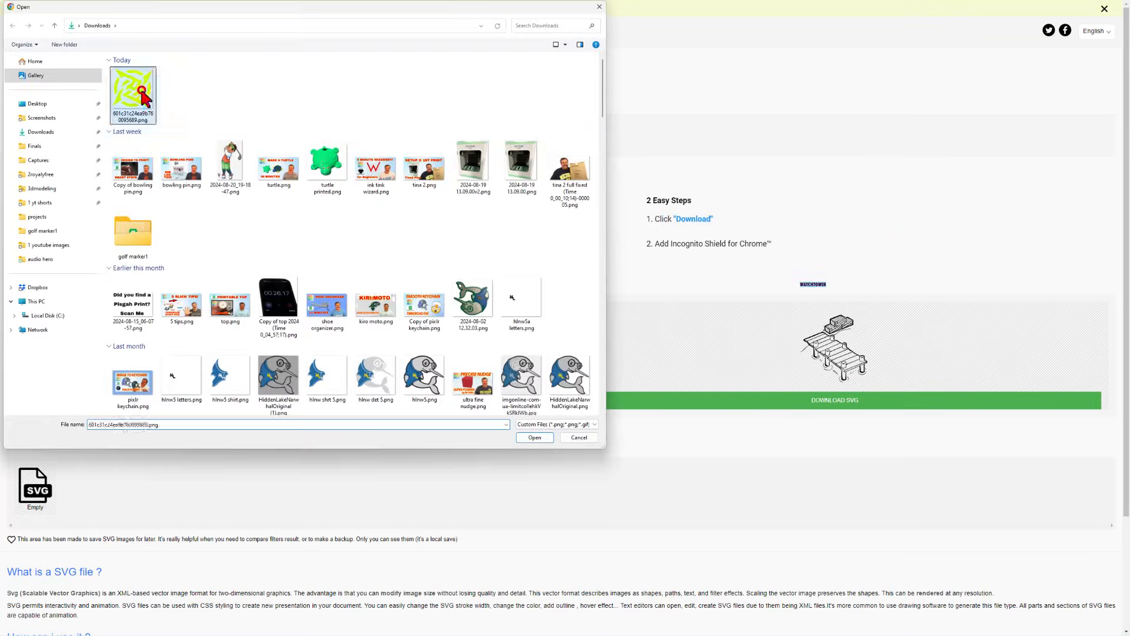
left_click(534, 437)
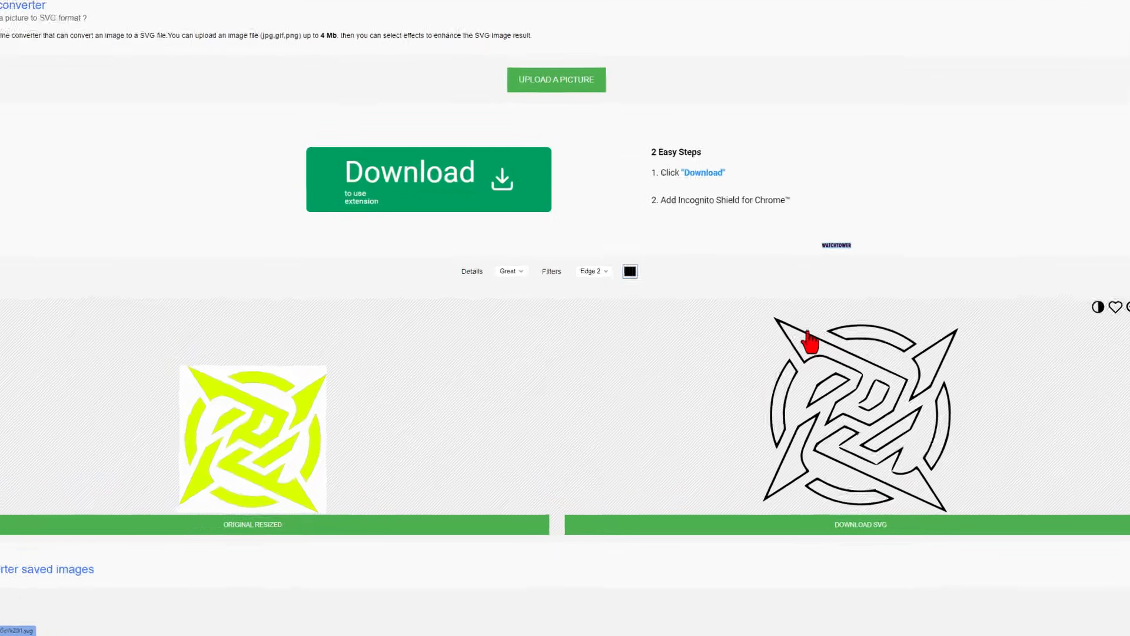
Step: Try the Internal 1 and Edge 2 filters on the logo, settling on Edge 1
scroll("down", 3)
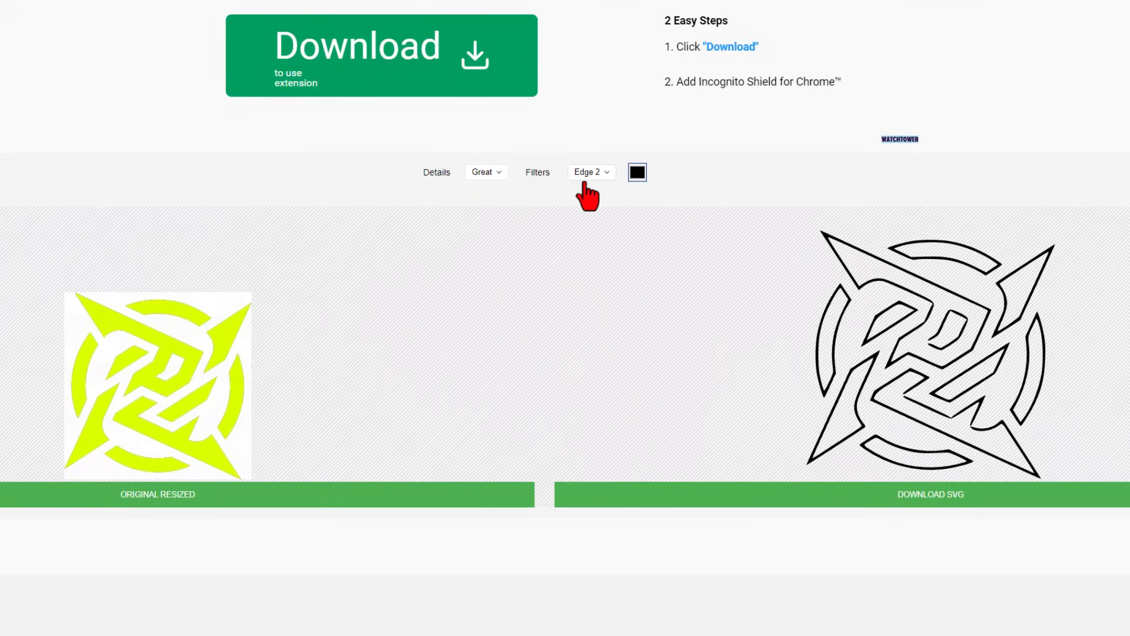
left_click(589, 173)
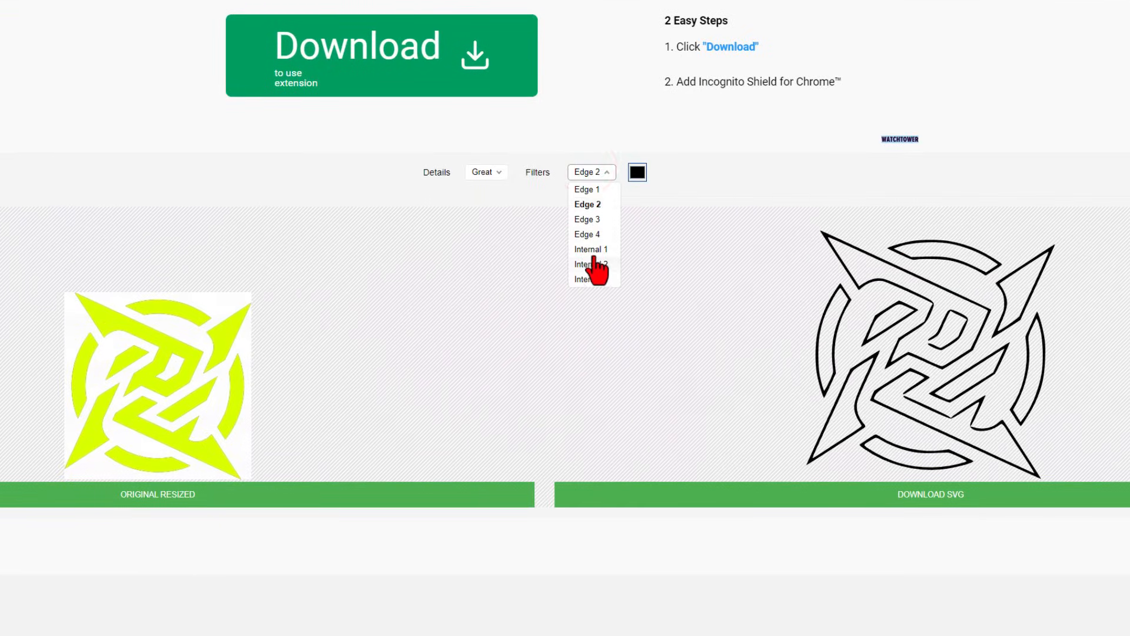
left_click(589, 250)
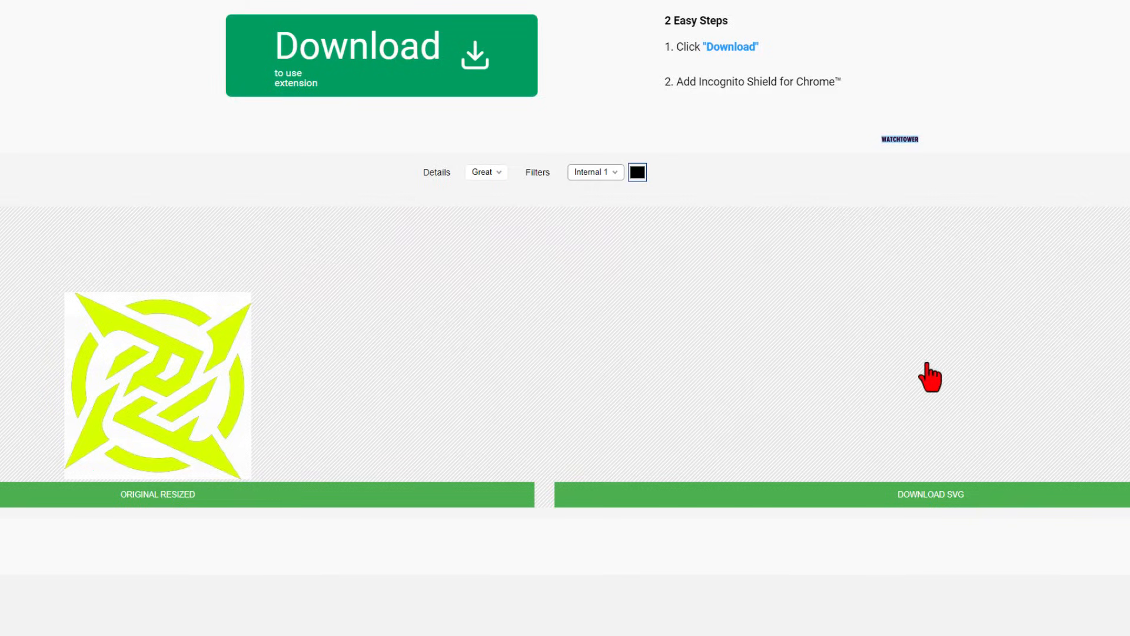
mouse_move(106, 330)
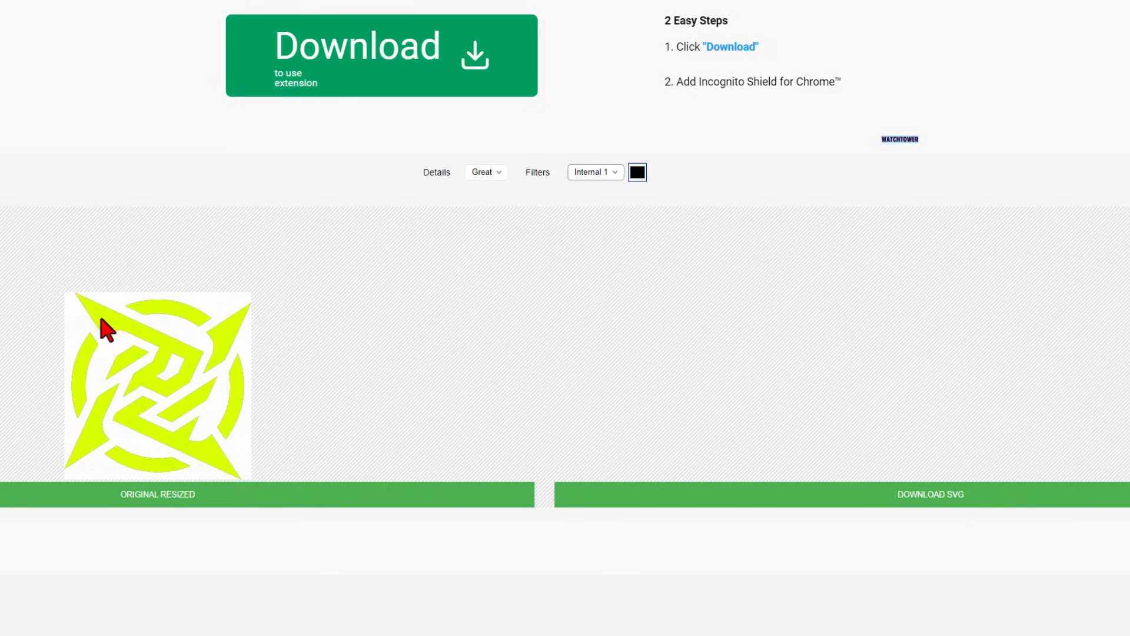
mouse_move(162, 314)
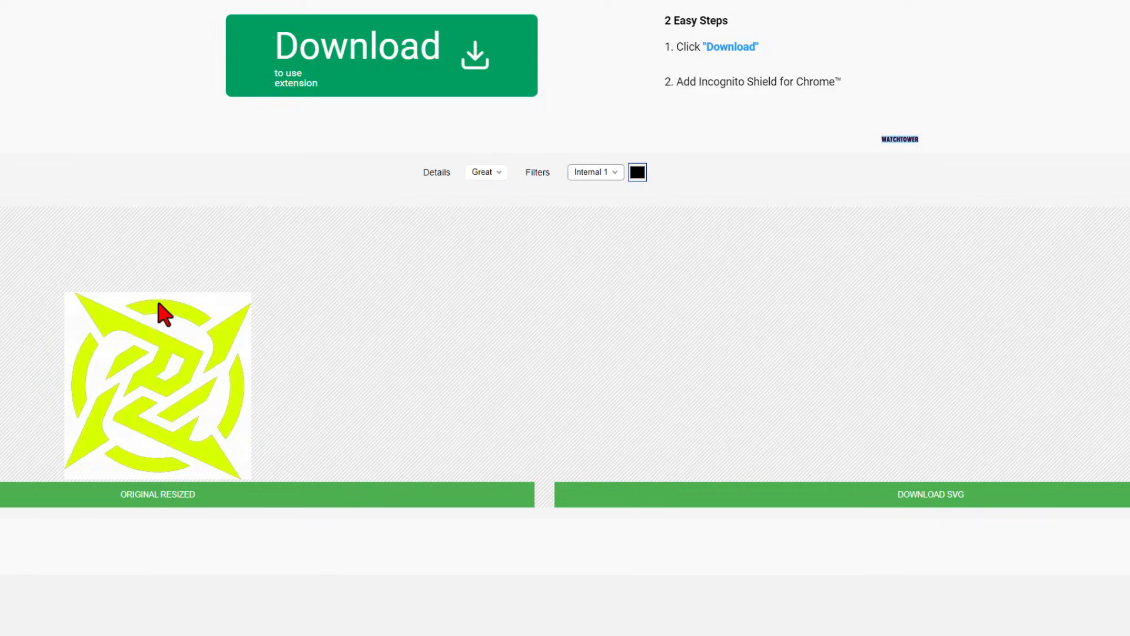
mouse_move(567, 167)
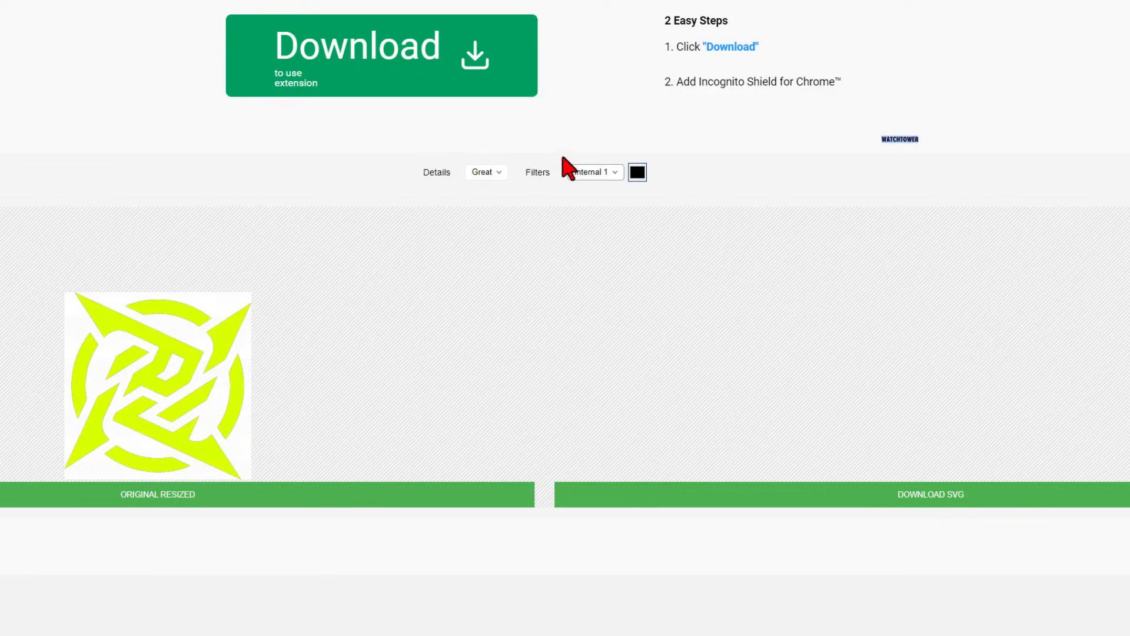
left_click(591, 171)
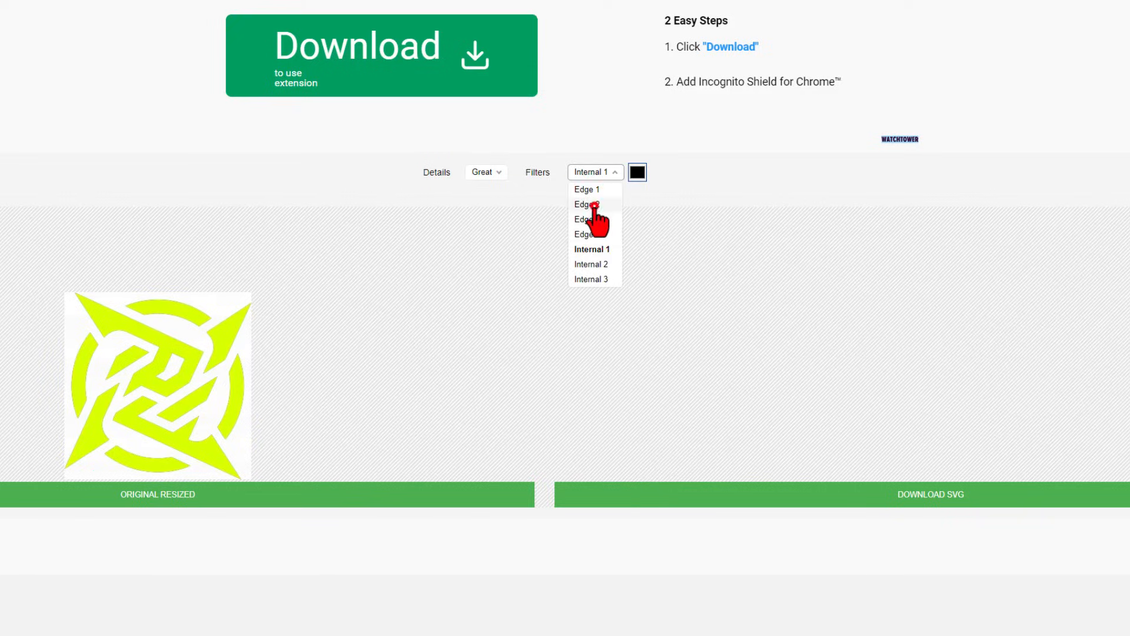
left_click(585, 204)
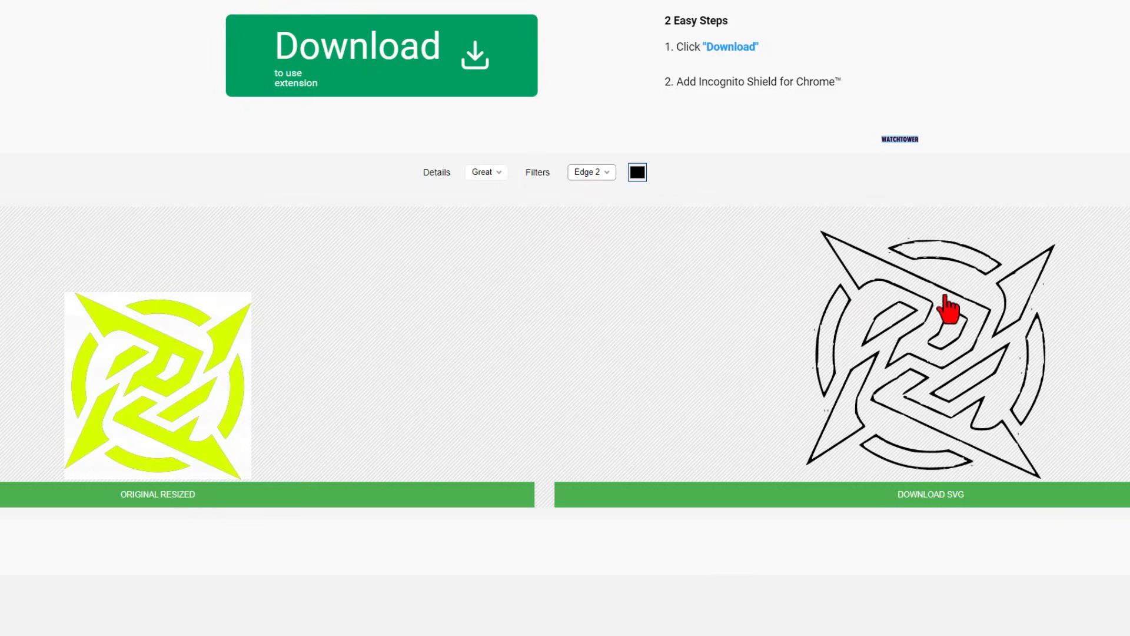
mouse_move(816, 360)
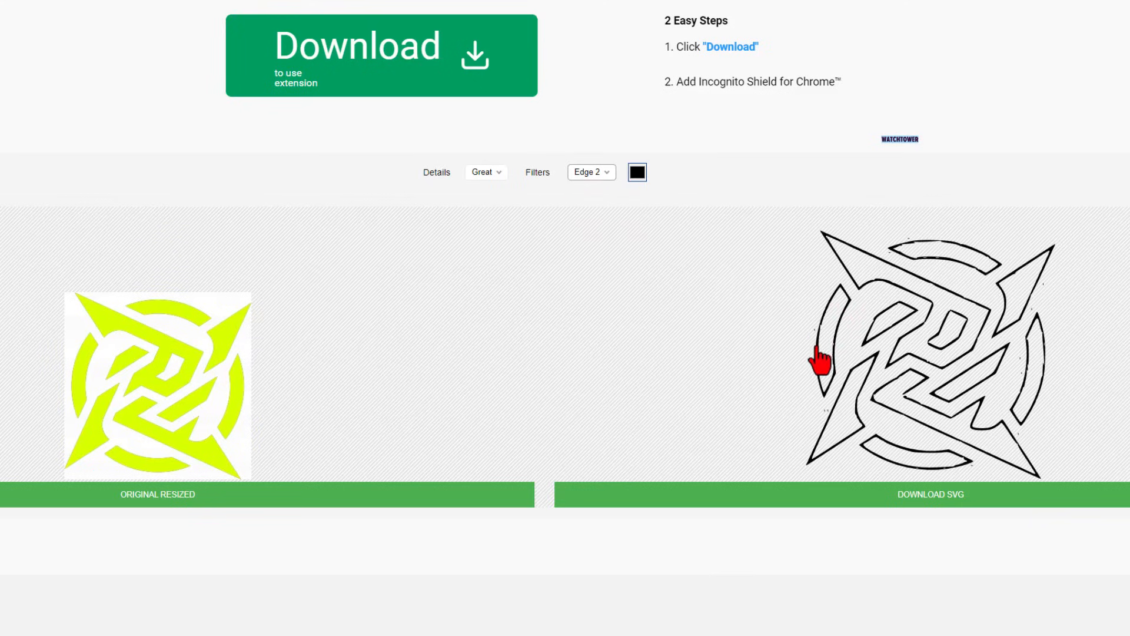
mouse_move(820, 346)
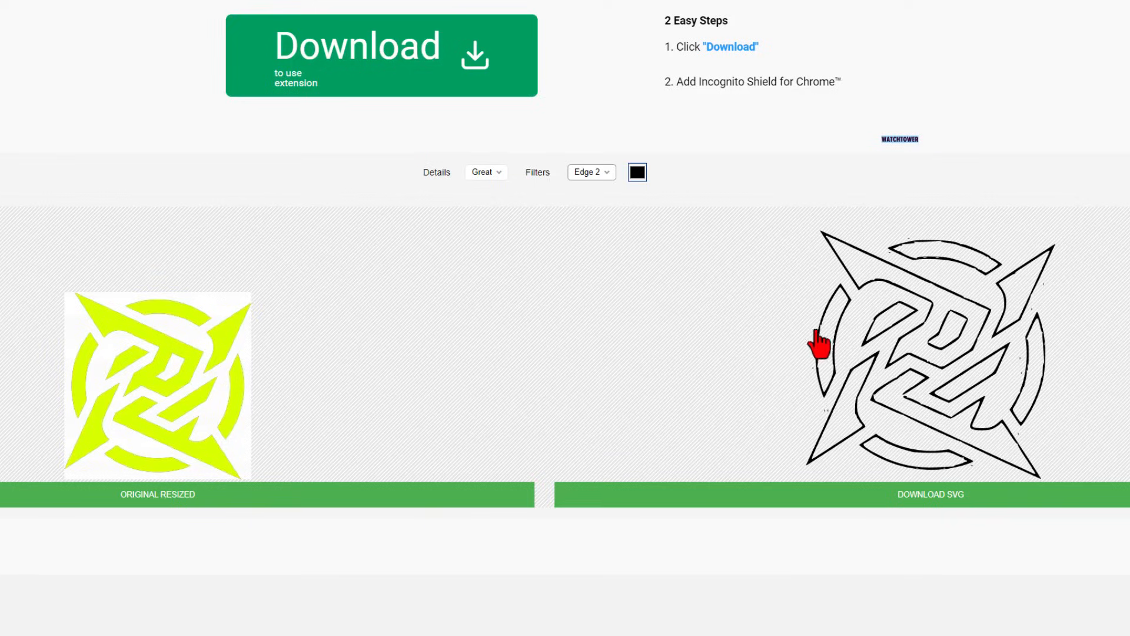
left_click(590, 172)
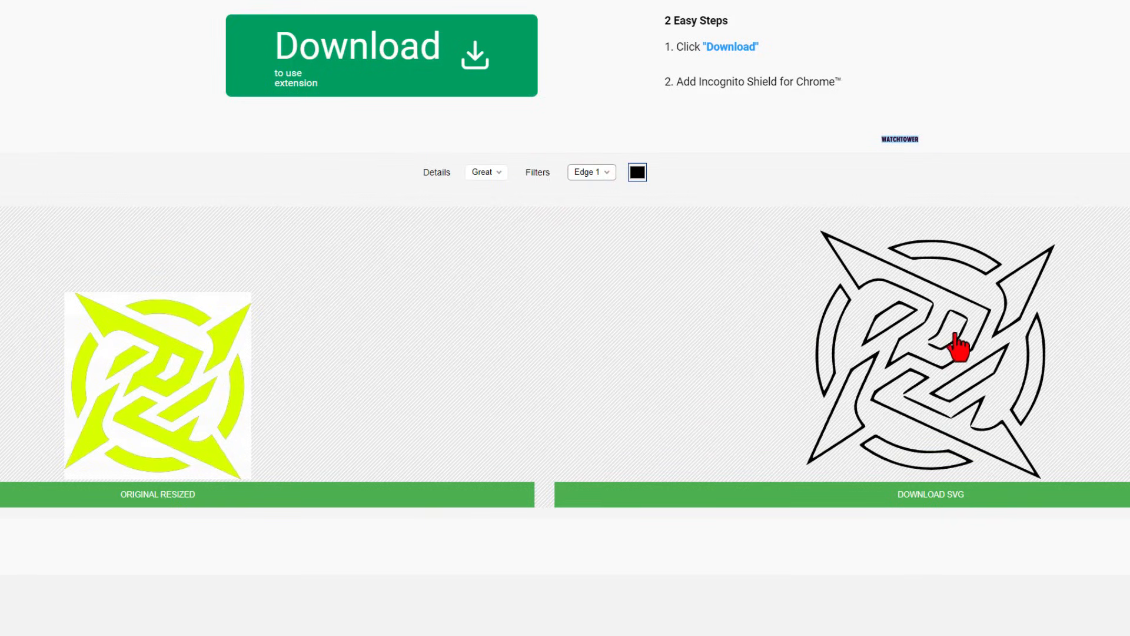
left_click(590, 171)
type("pixlr")
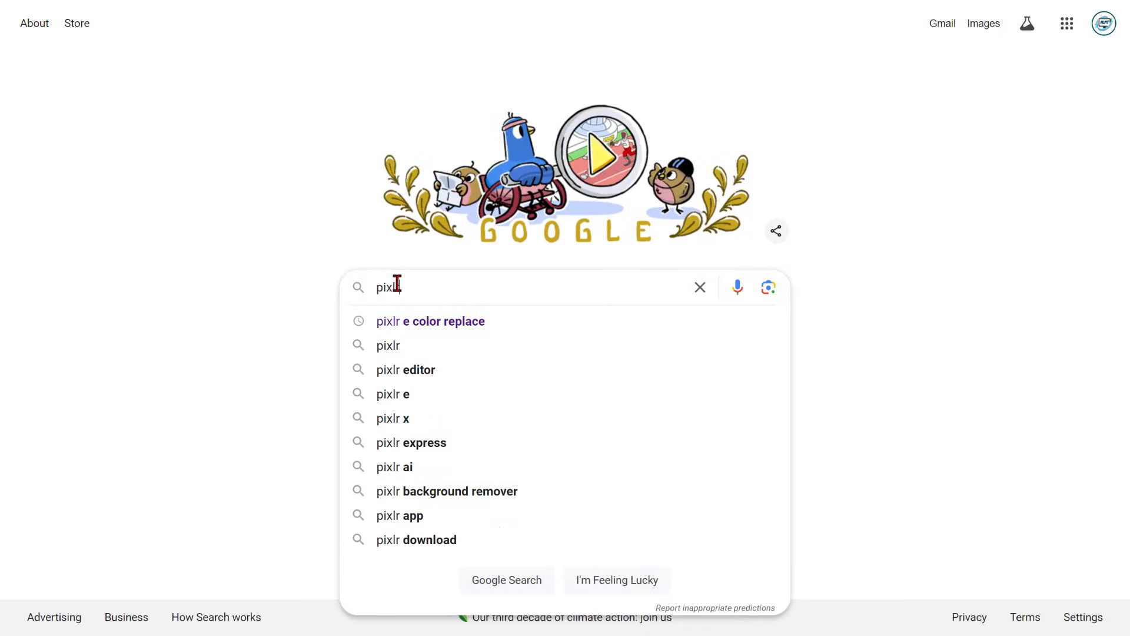
Step: Search for pixlr, launch Pixlr Express, and load the green logo image
left_click(387, 344)
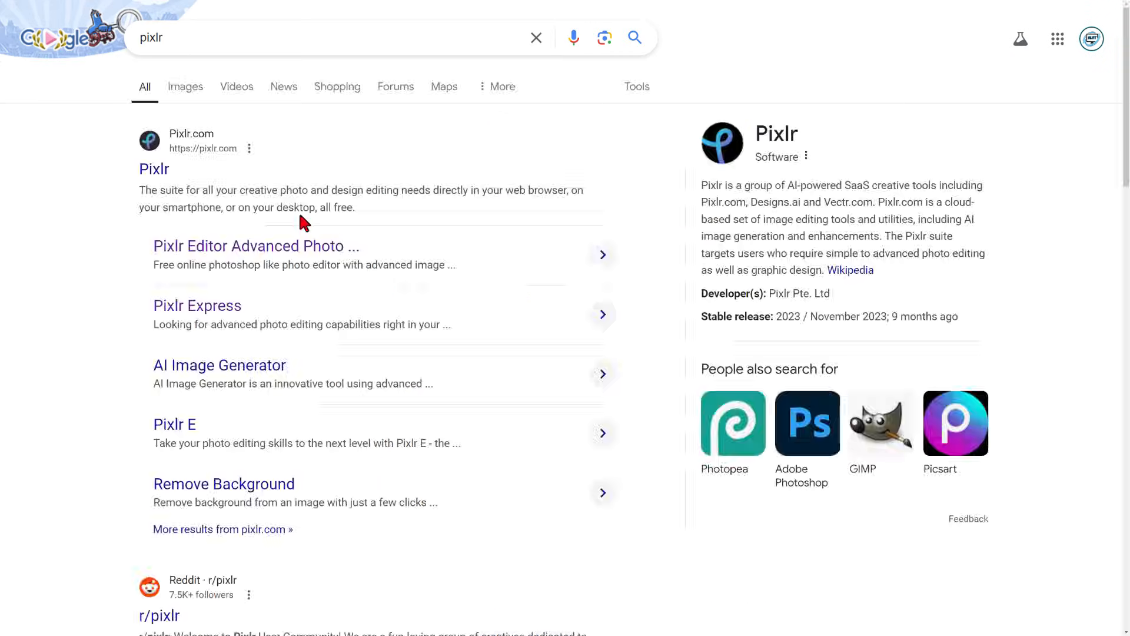
mouse_move(216, 319)
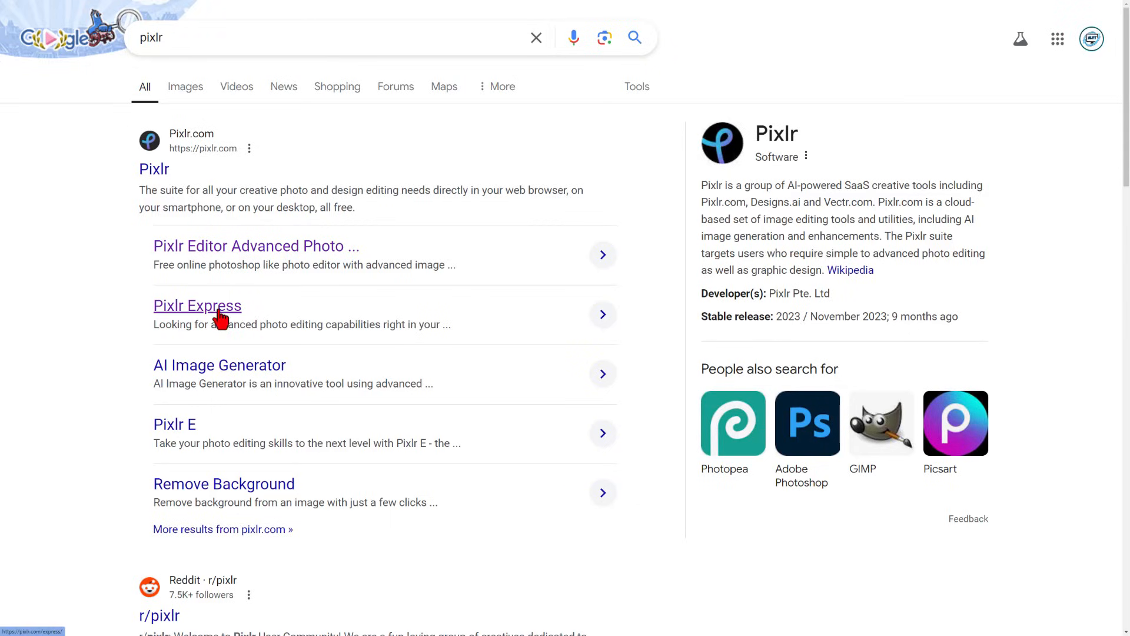
left_click(196, 305)
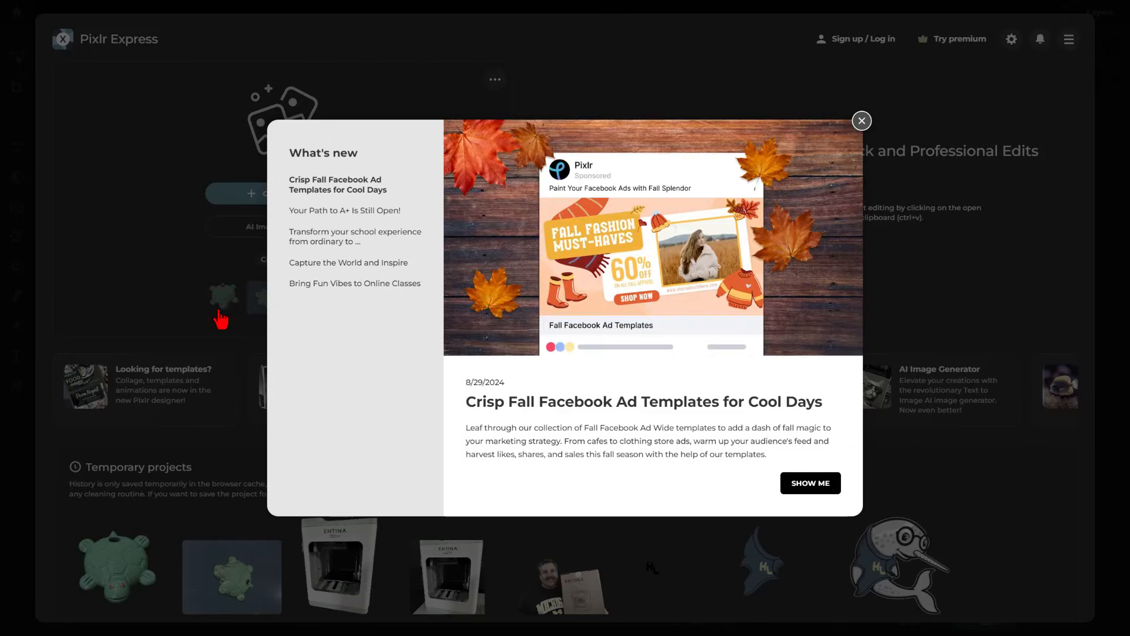
left_click(860, 120)
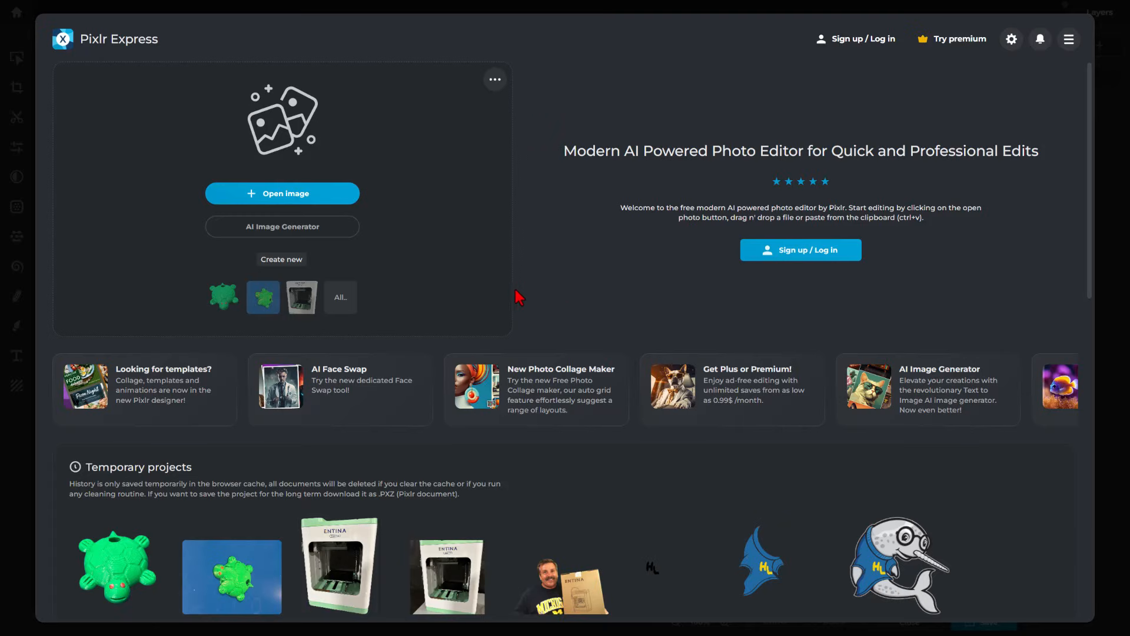
left_click(282, 193)
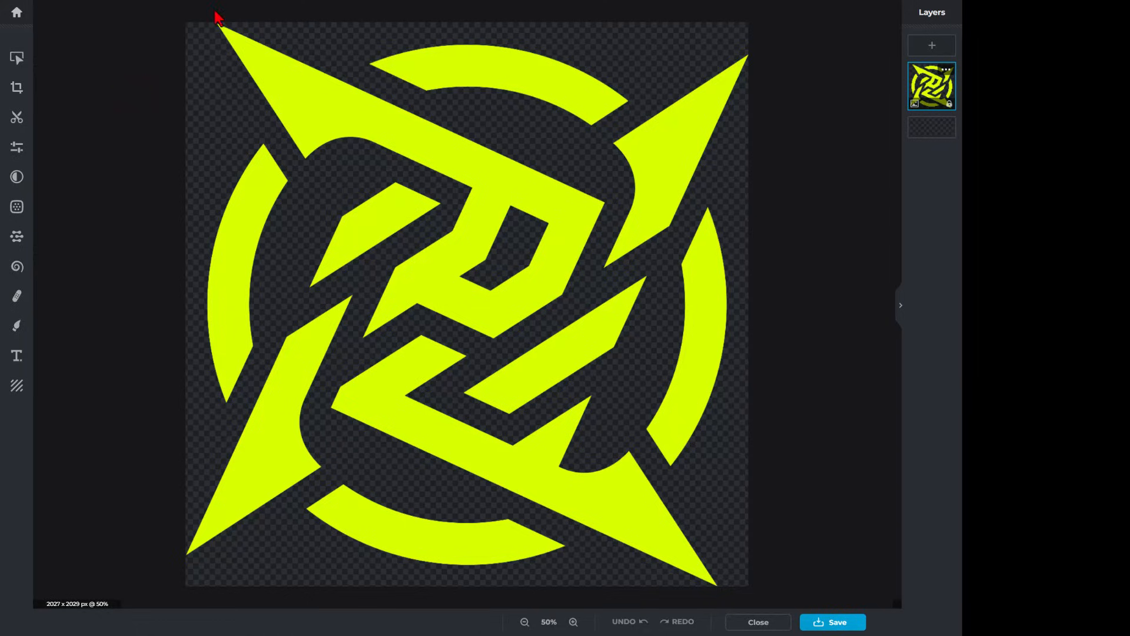
mouse_move(641, 233)
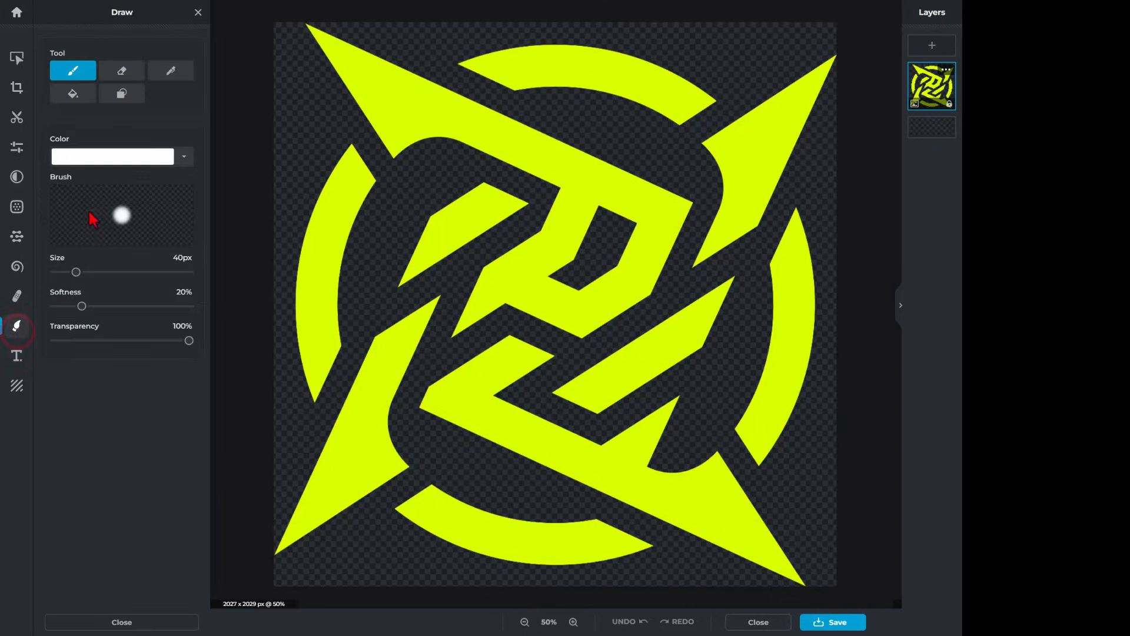
Step: Fill the logo with black #000000 using the Fill tool with Contiguous off
left_click(72, 94)
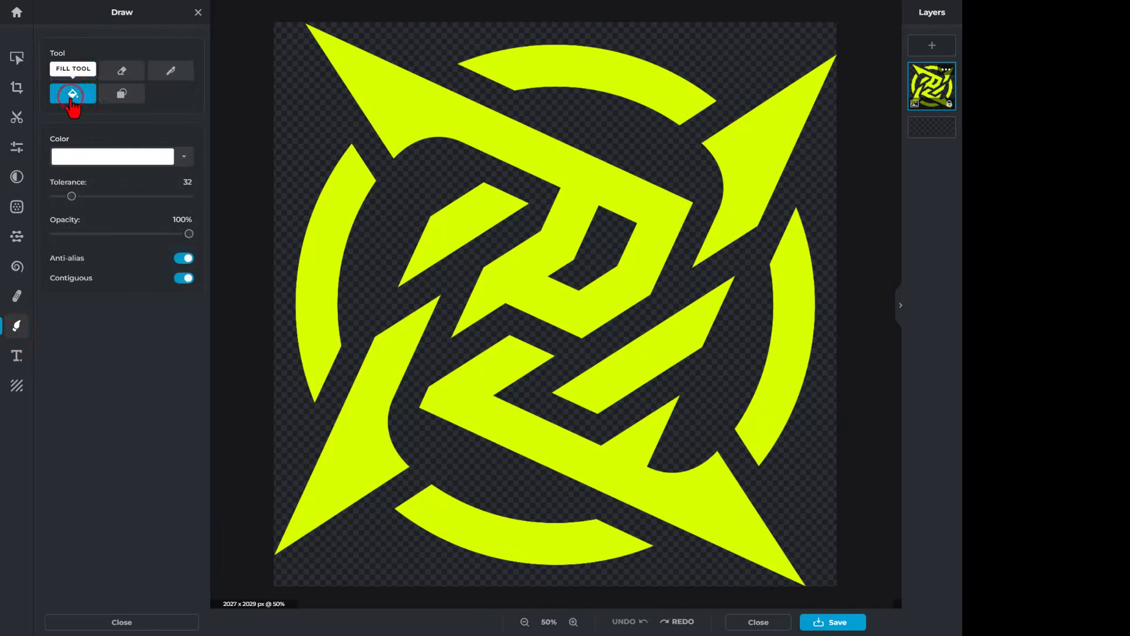
left_click(111, 157)
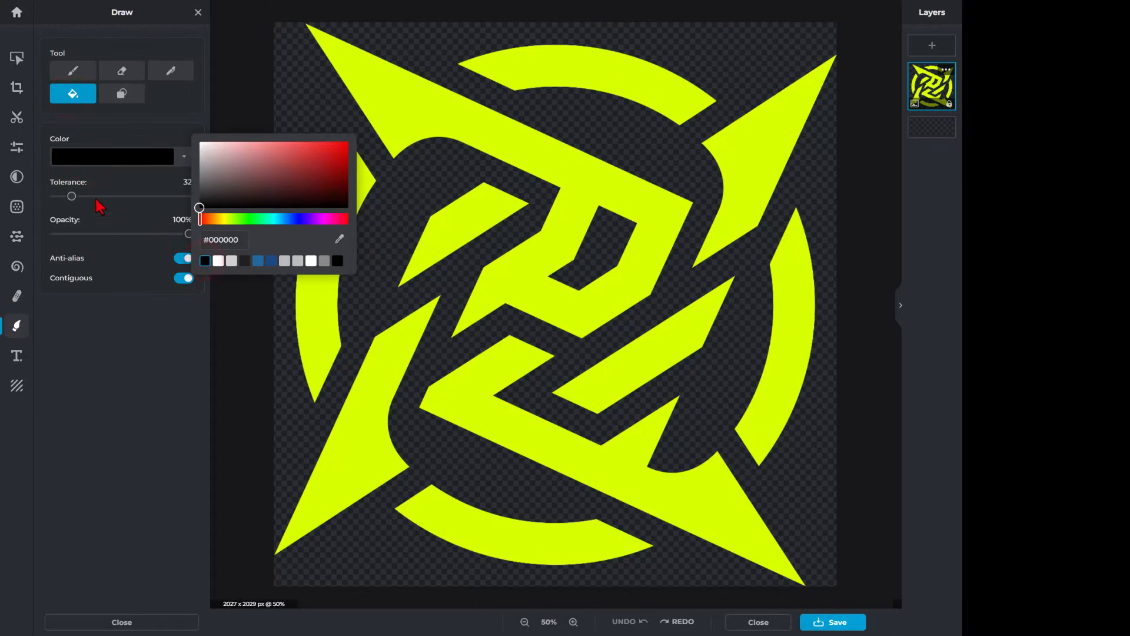
left_click(411, 99)
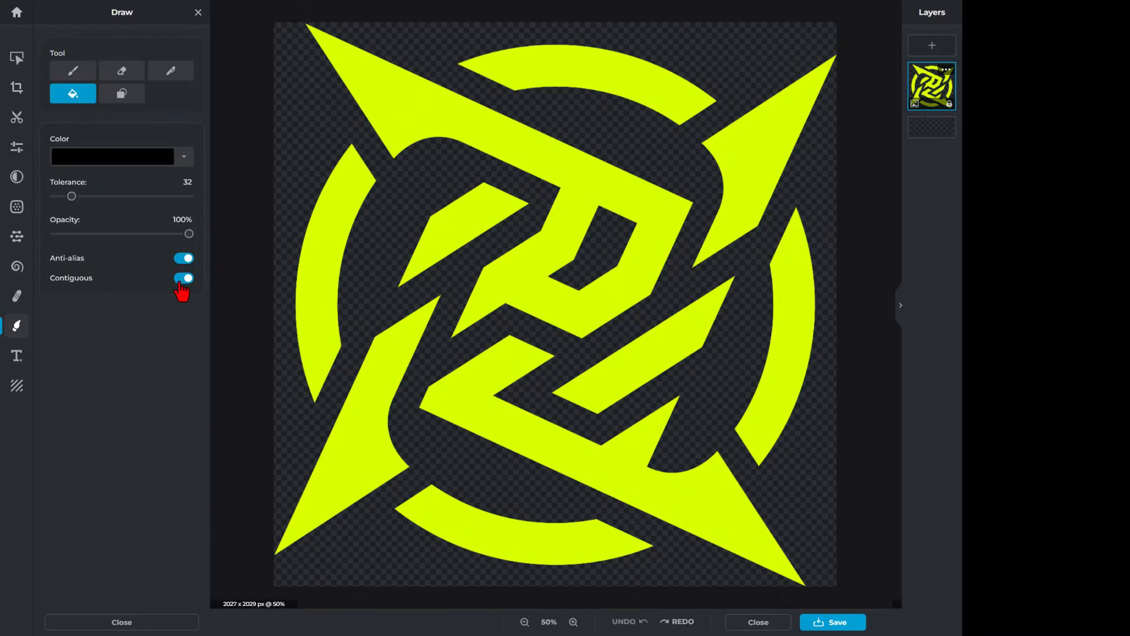
left_click(183, 278)
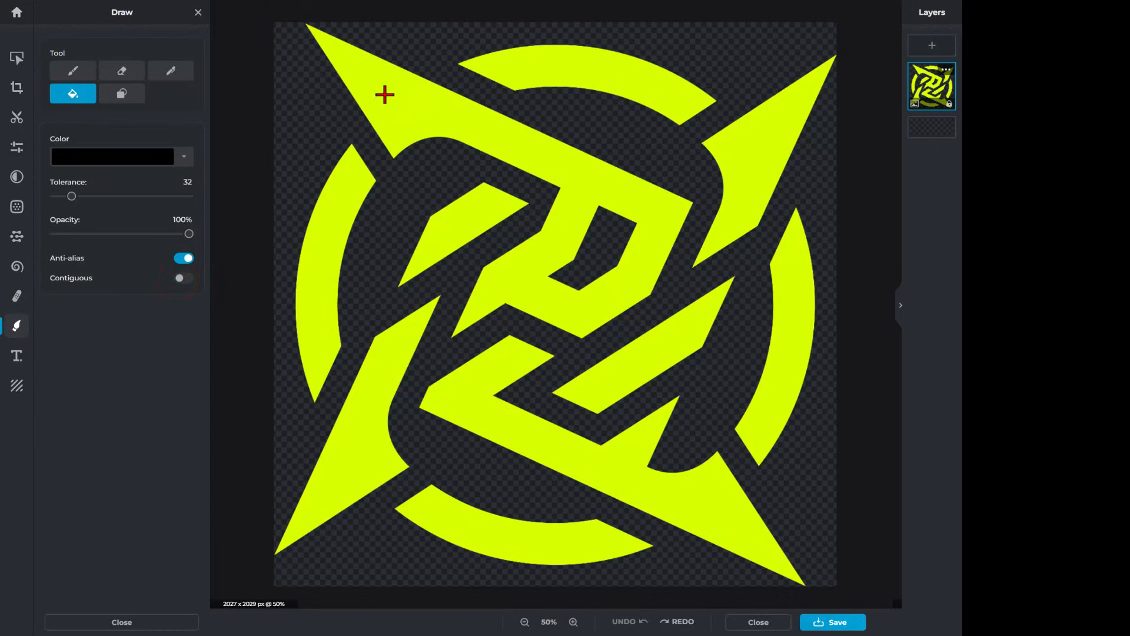
left_click(382, 94)
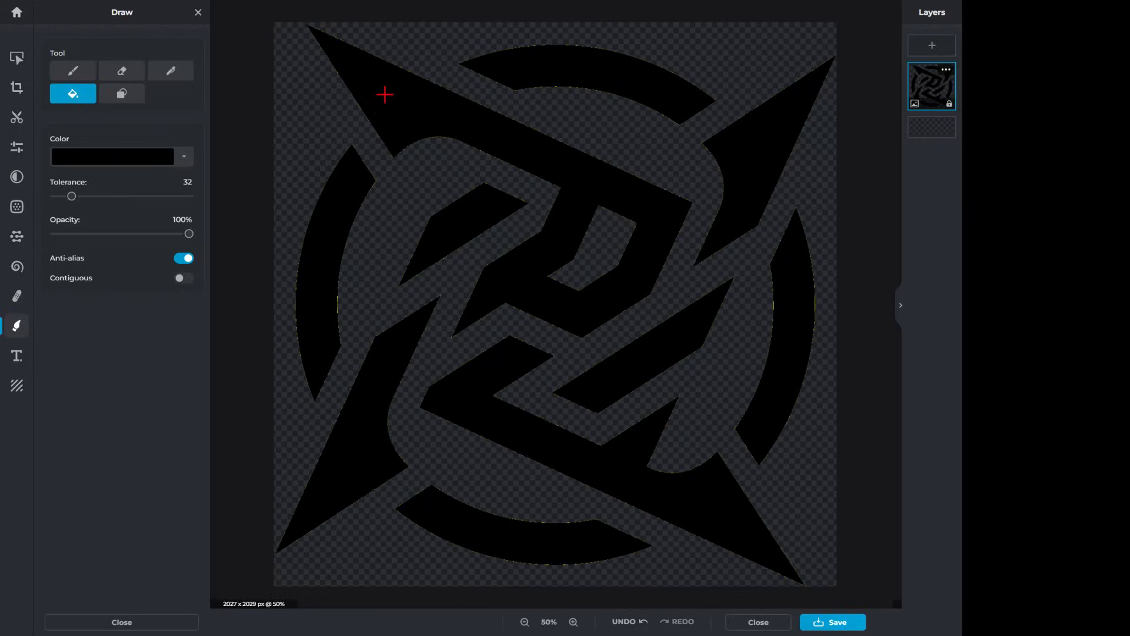
mouse_move(439, 94)
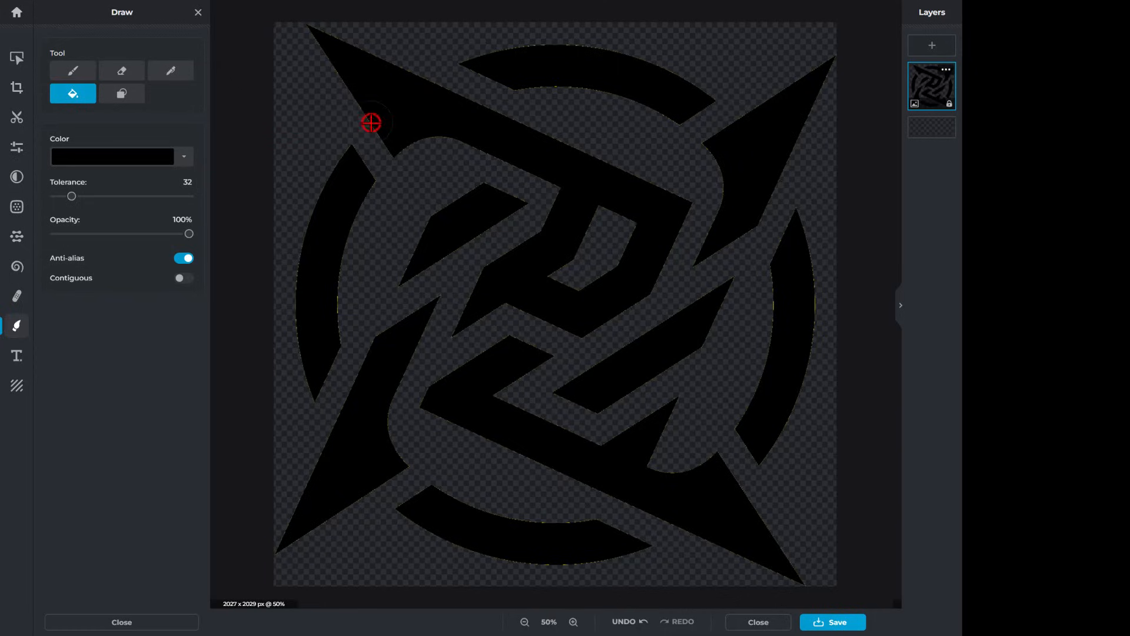
Step: Undo the over-tolerant fill and refill the logo black at tolerance 59
left_click(573, 621)
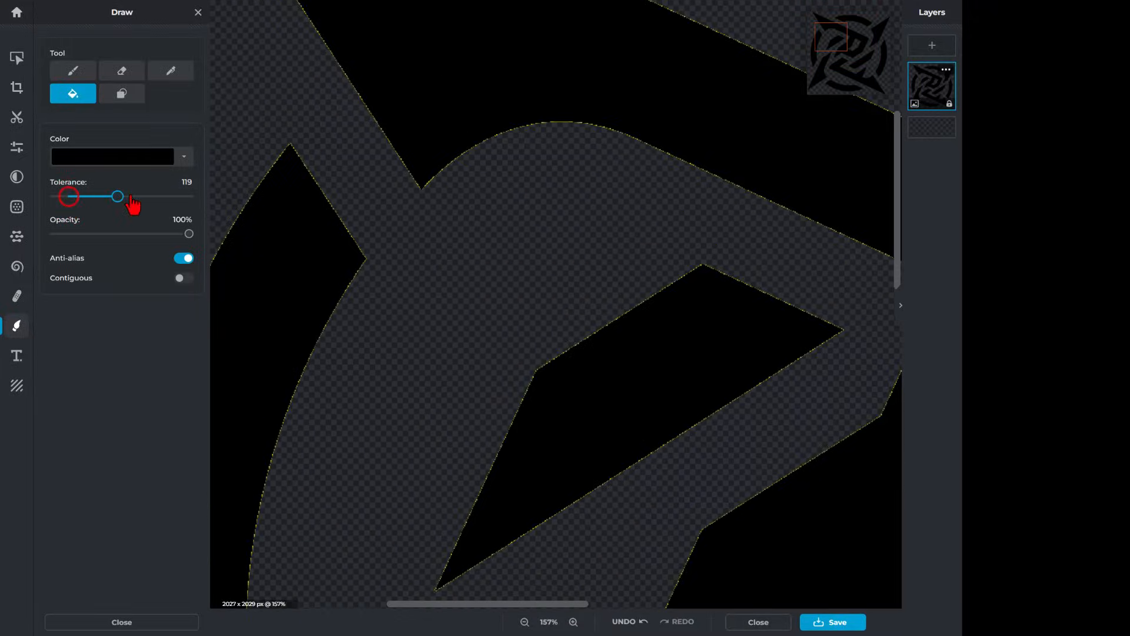
left_click_drag(118, 196, 173, 196)
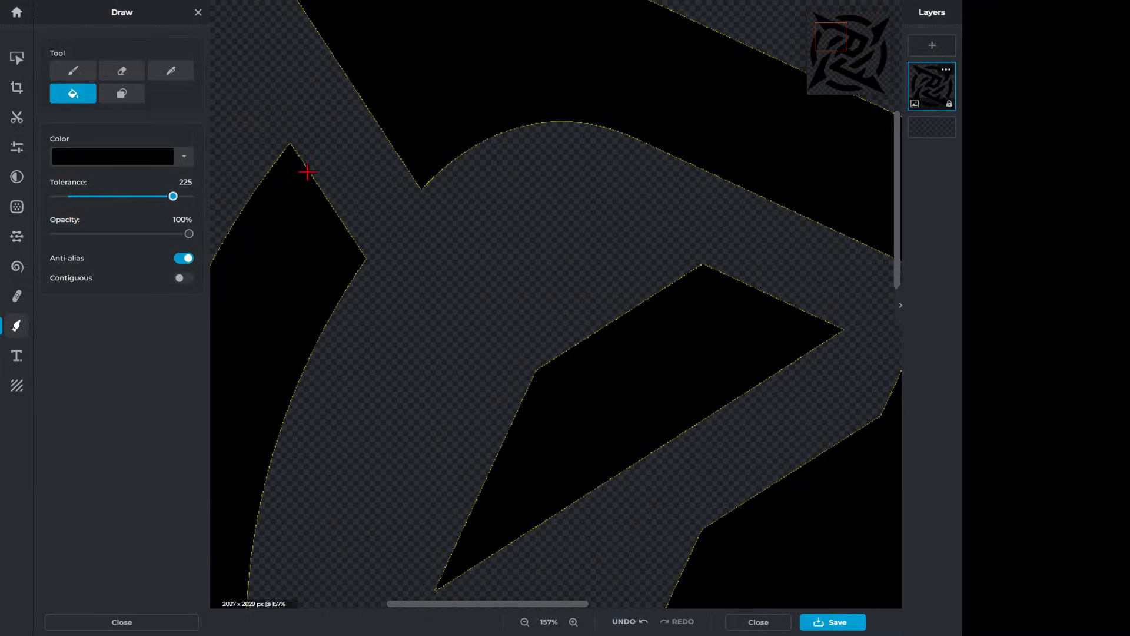
key("ctrl+z")
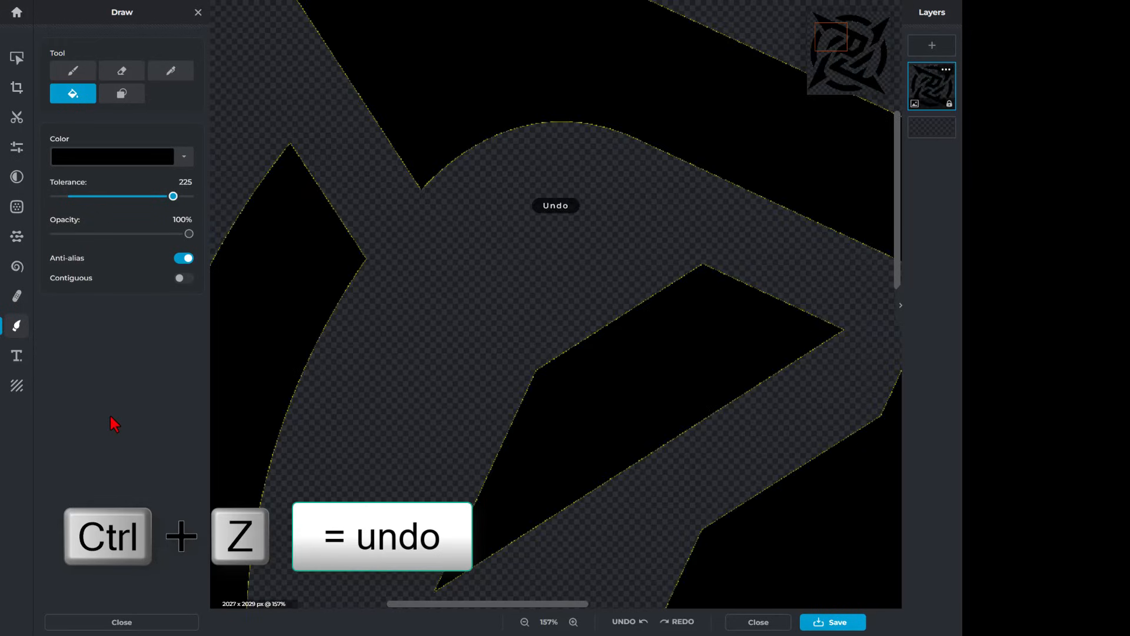
left_click_drag(173, 196, 84, 196)
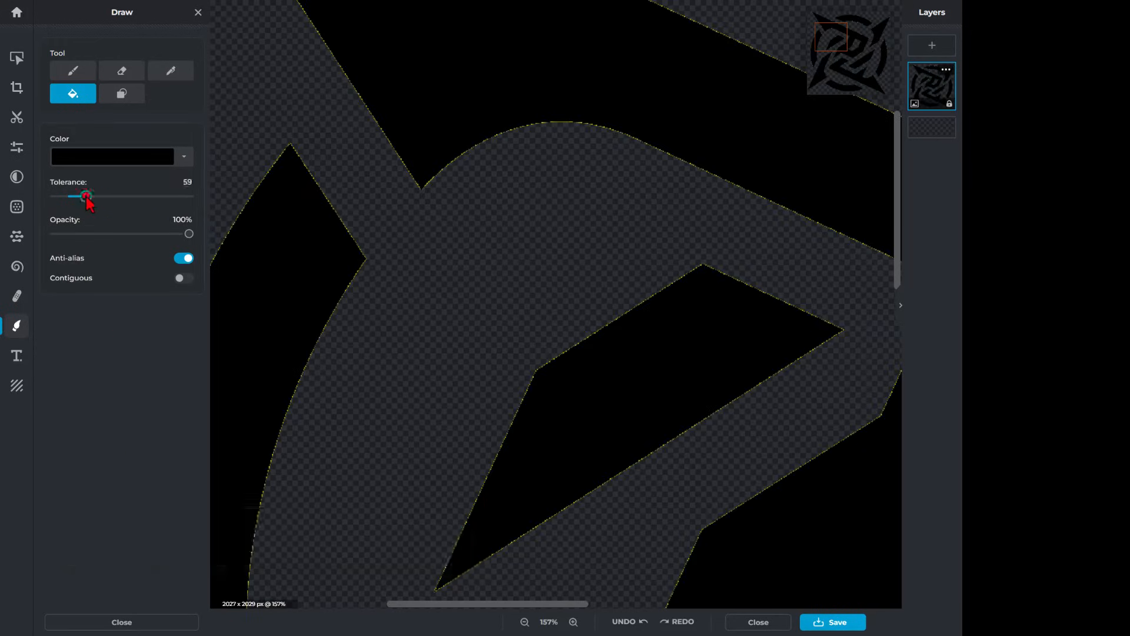
left_click(573, 621)
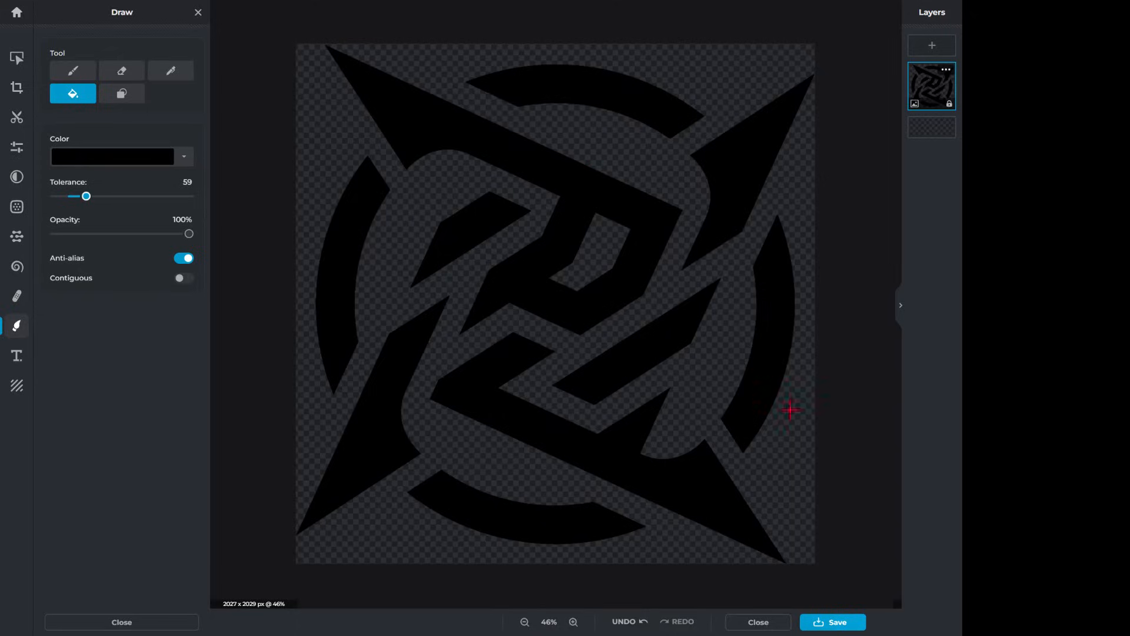
Step: Save the black logo as a MED-quality JPG into Downloads
left_click(831, 621)
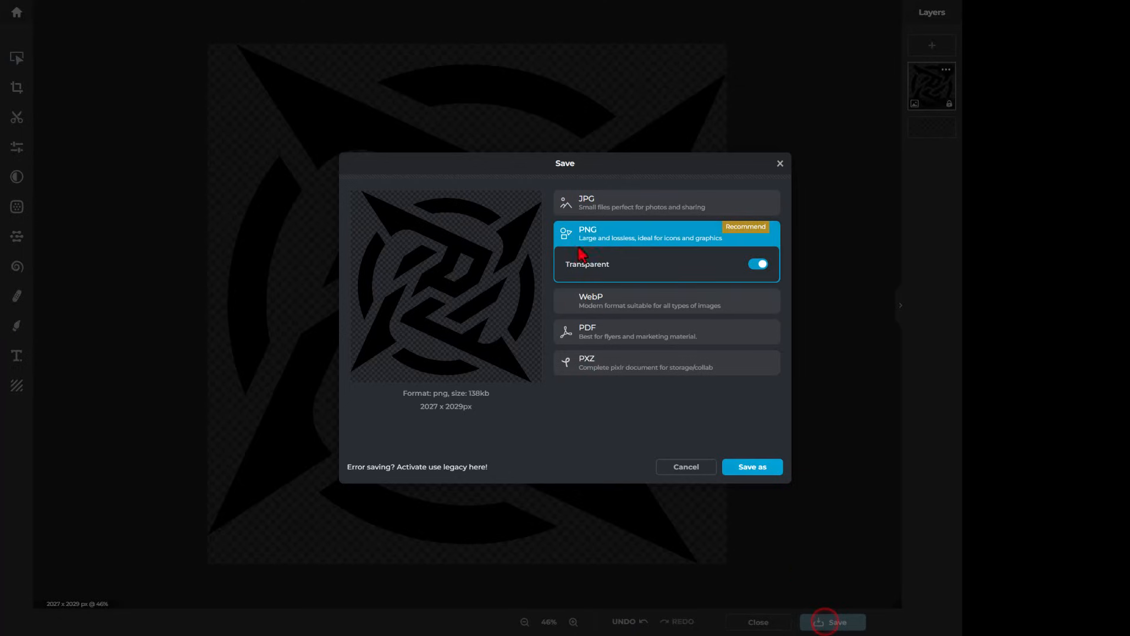
left_click(586, 201)
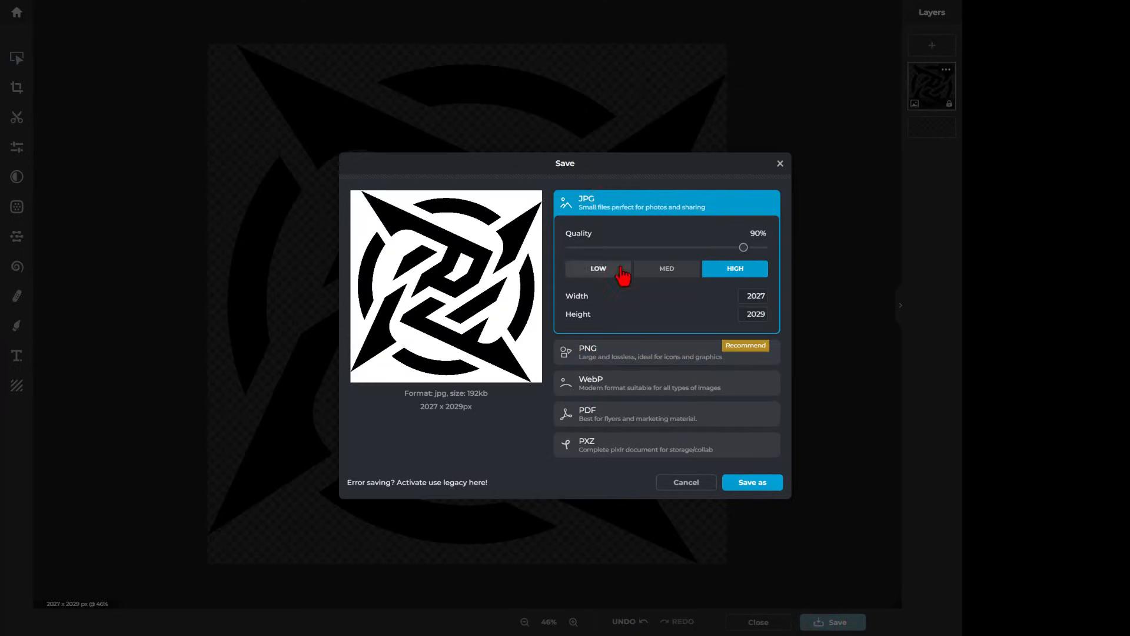
left_click(665, 269)
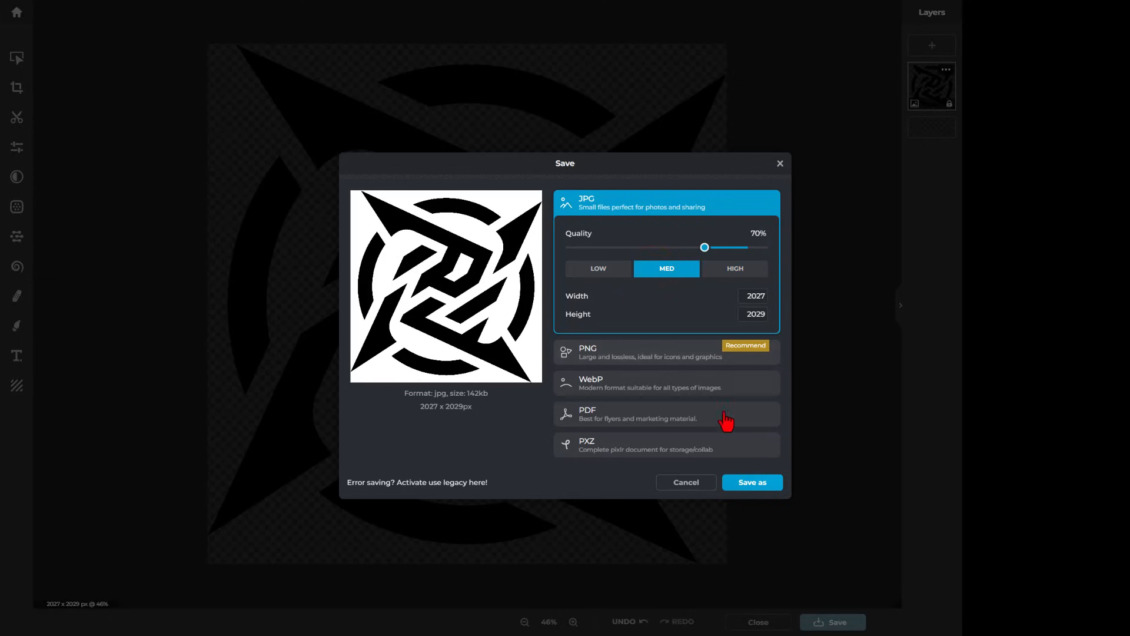
left_click(751, 482)
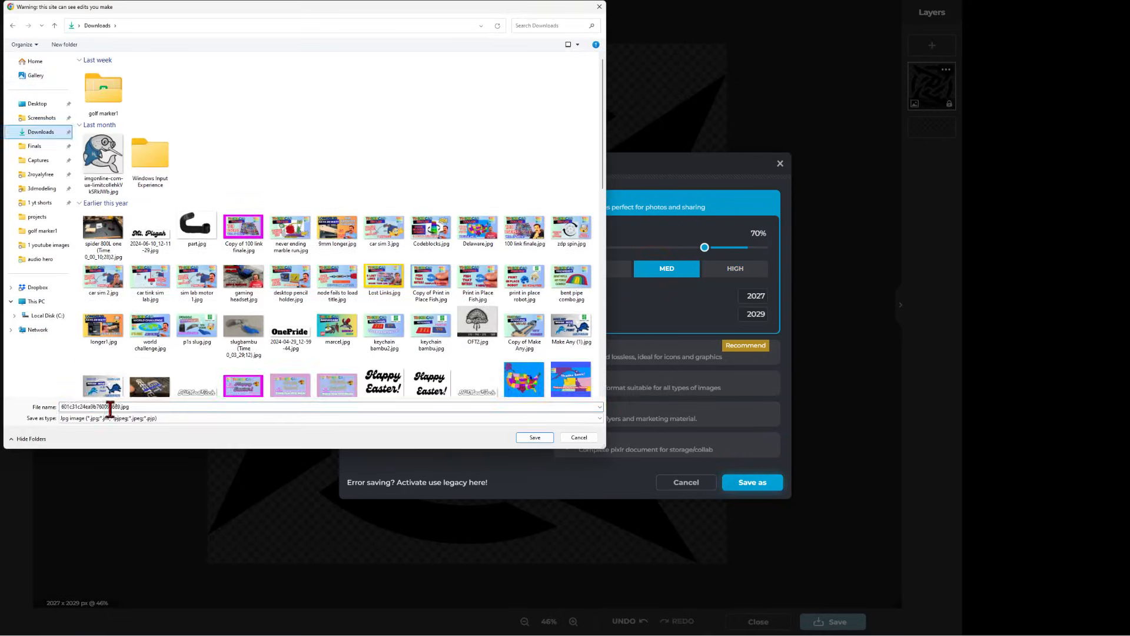
double_click(100, 406)
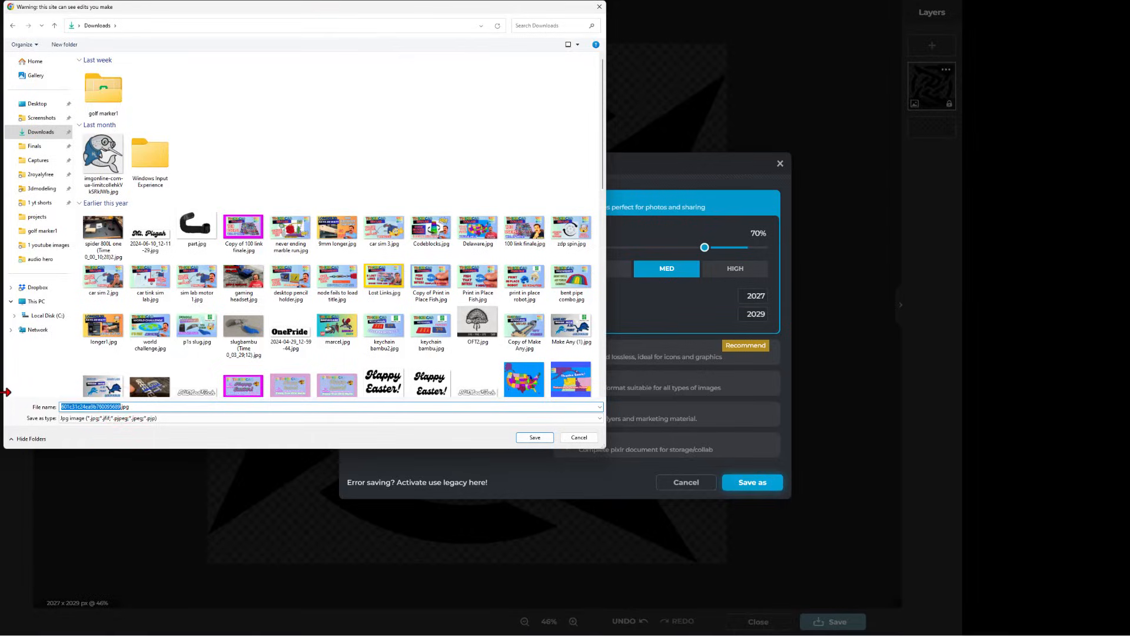
left_click(535, 438)
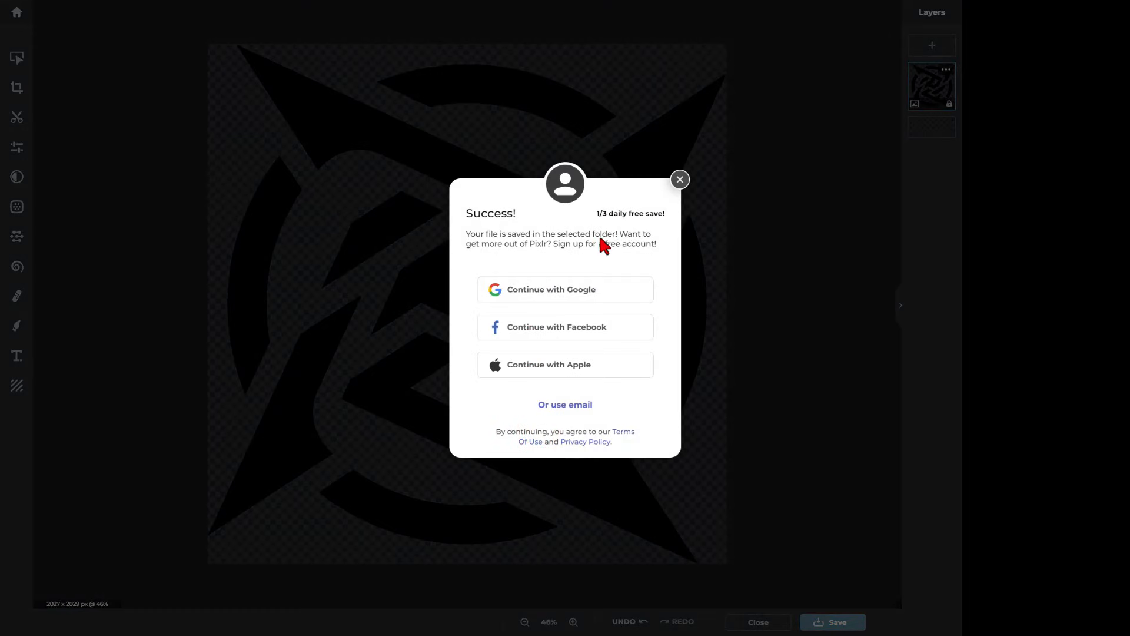
mouse_move(627, 253)
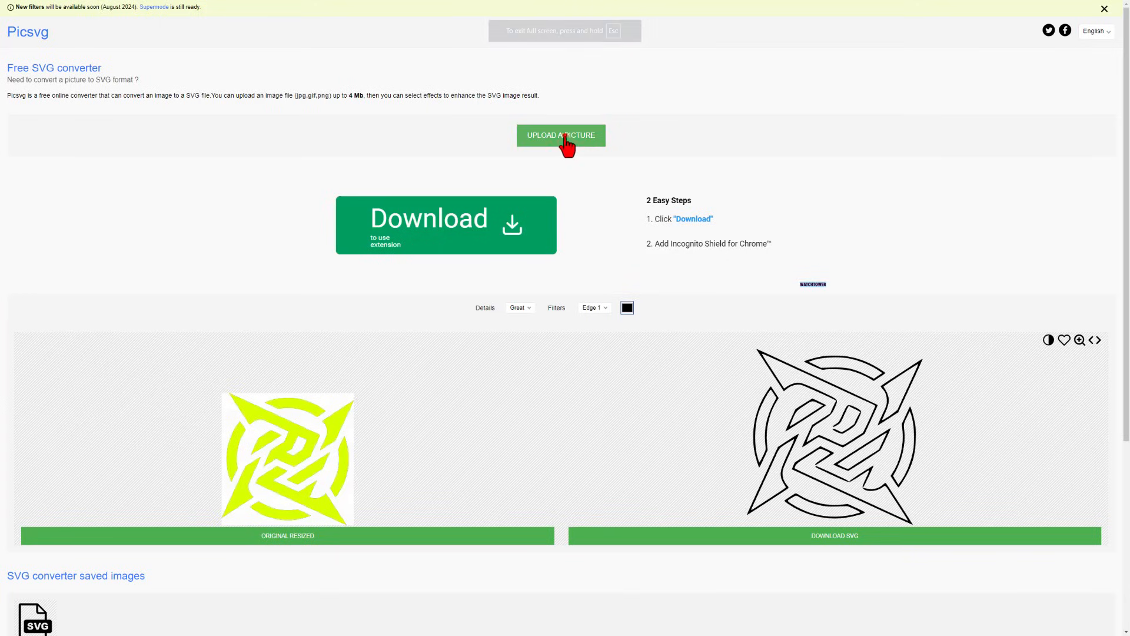
Step: Upload the black logo to Picsvg, apply Internal 1, and download the SVG
left_click(561, 135)
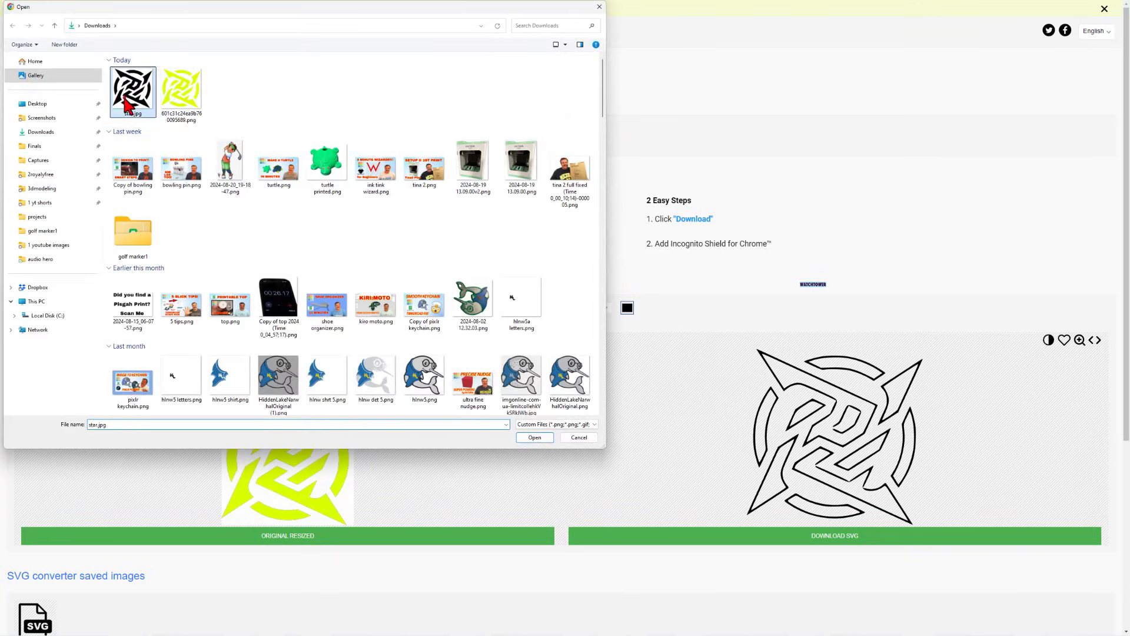
left_click(579, 437)
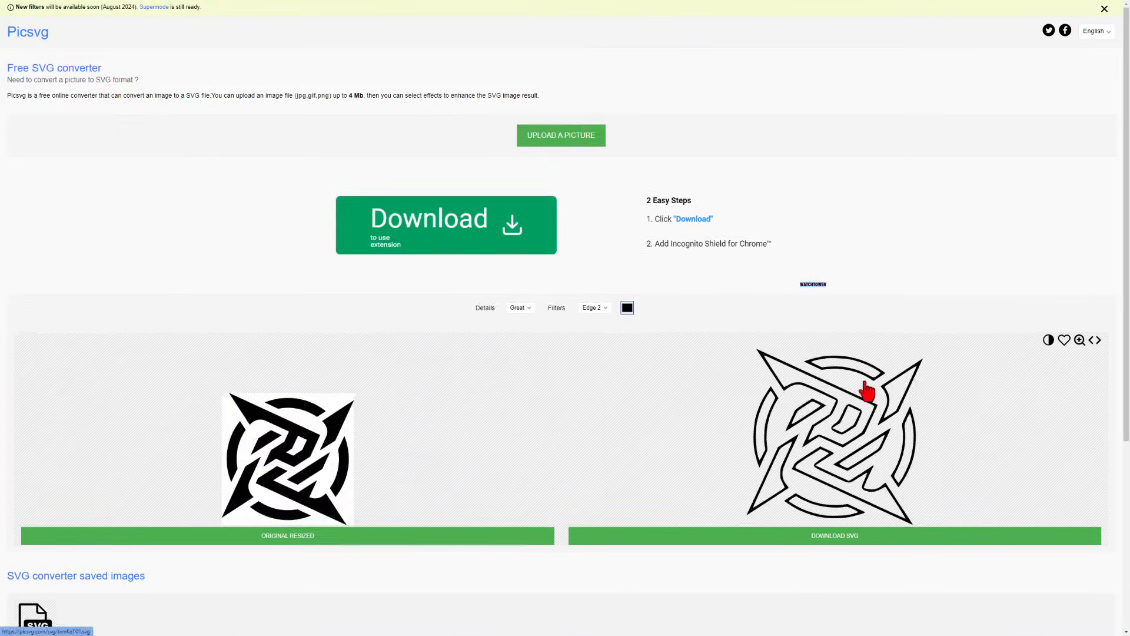
left_click(592, 308)
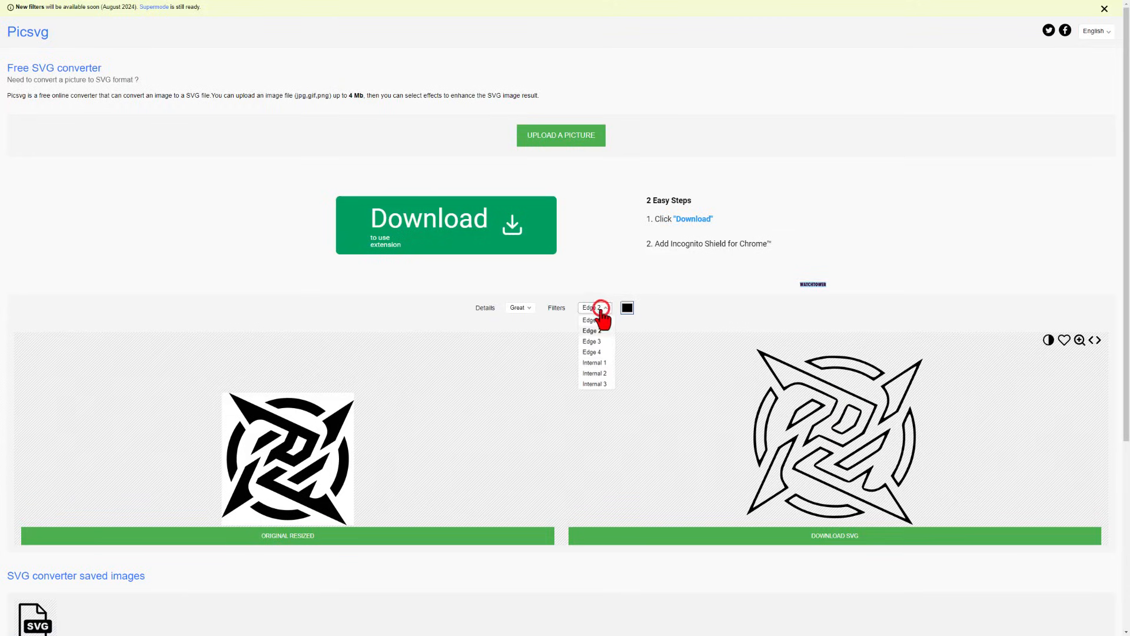
left_click(594, 362)
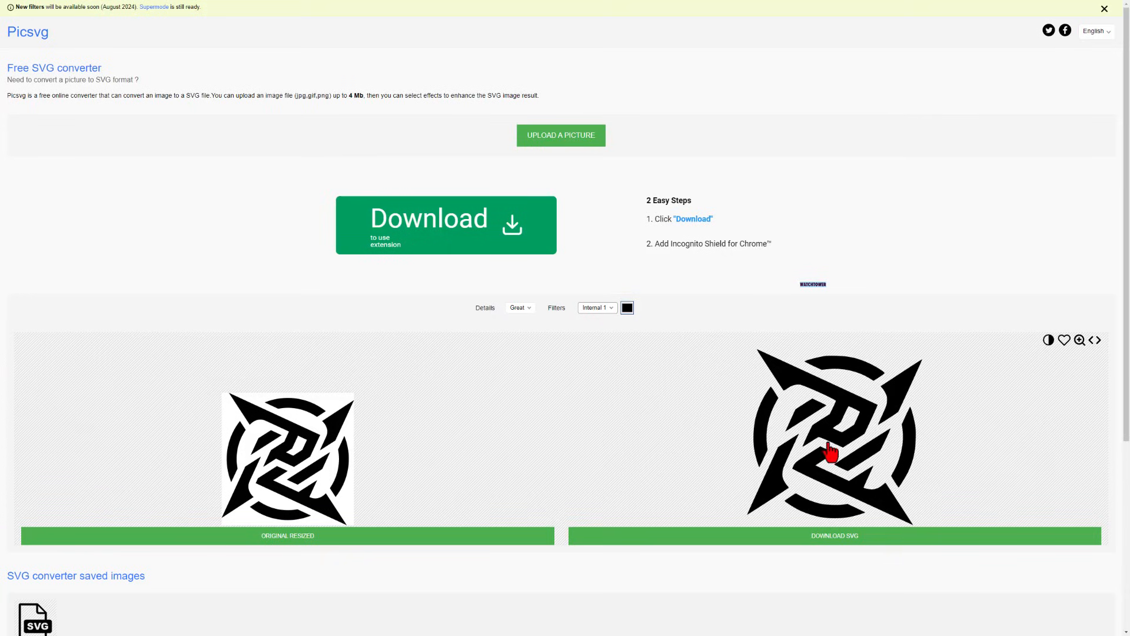
left_click(833, 535)
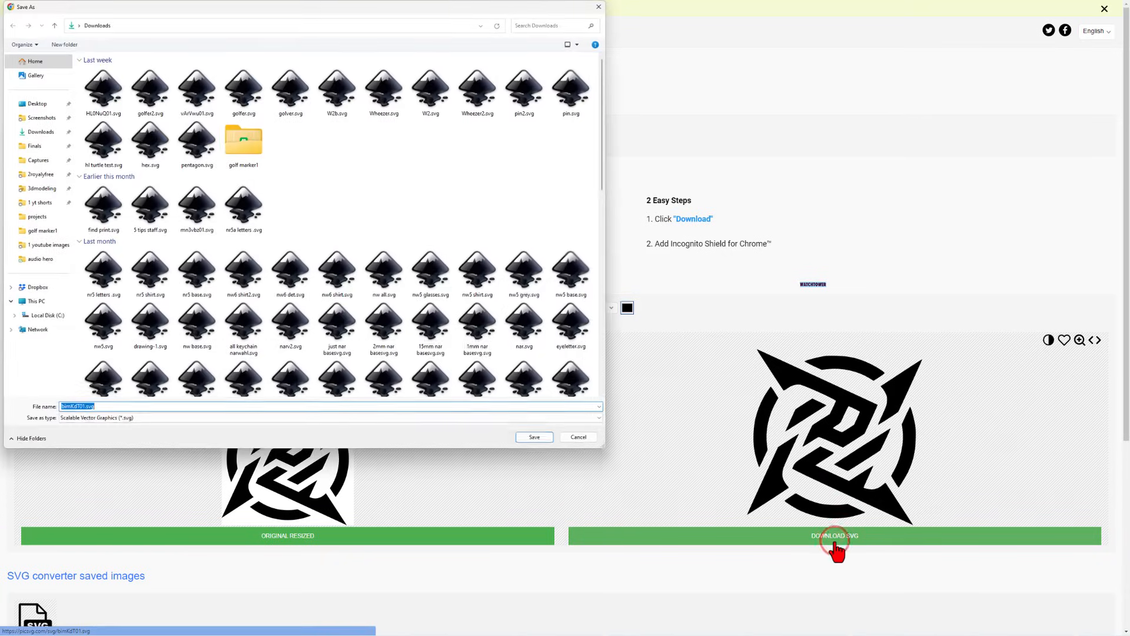
mouse_move(88, 47)
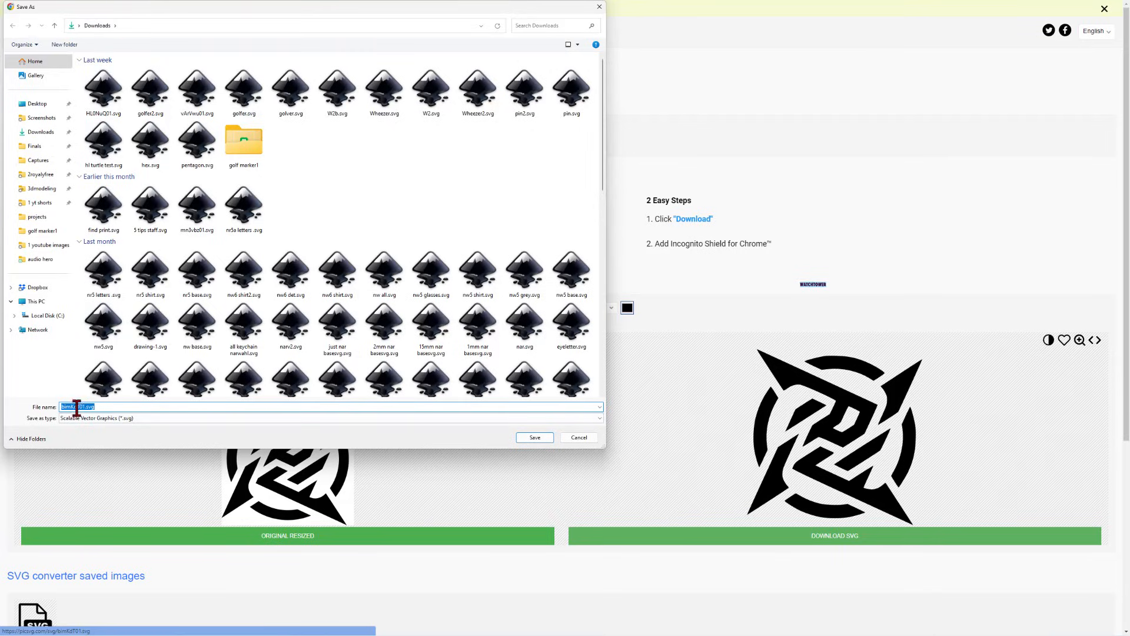
left_click(80, 407)
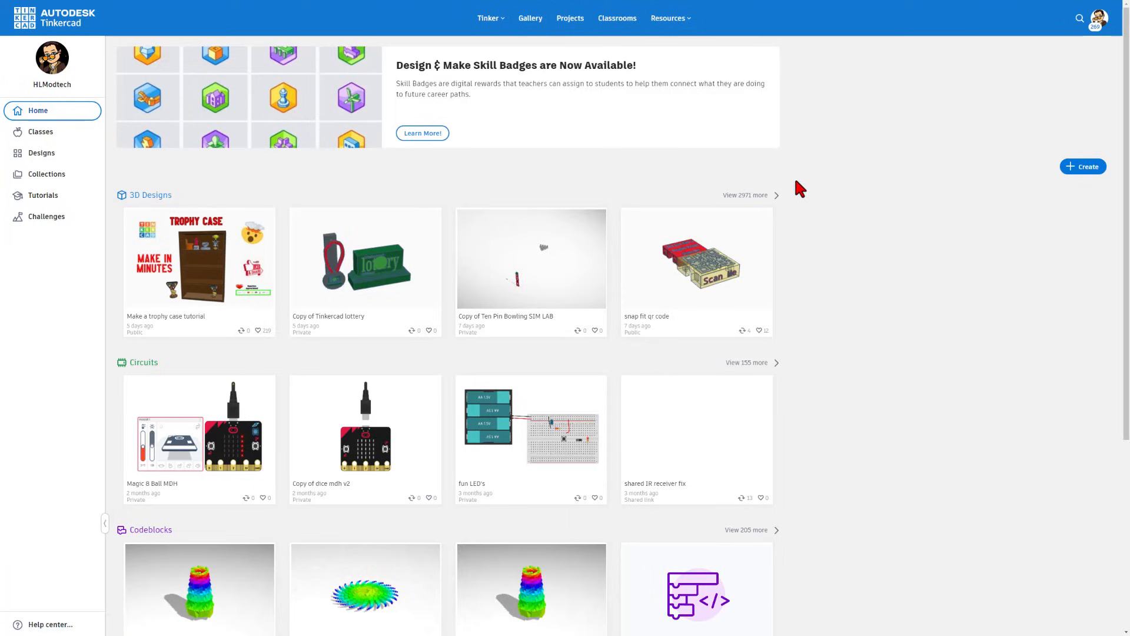
Step: Create a new 3D design from the Tinkercad dashboard
left_click(1082, 166)
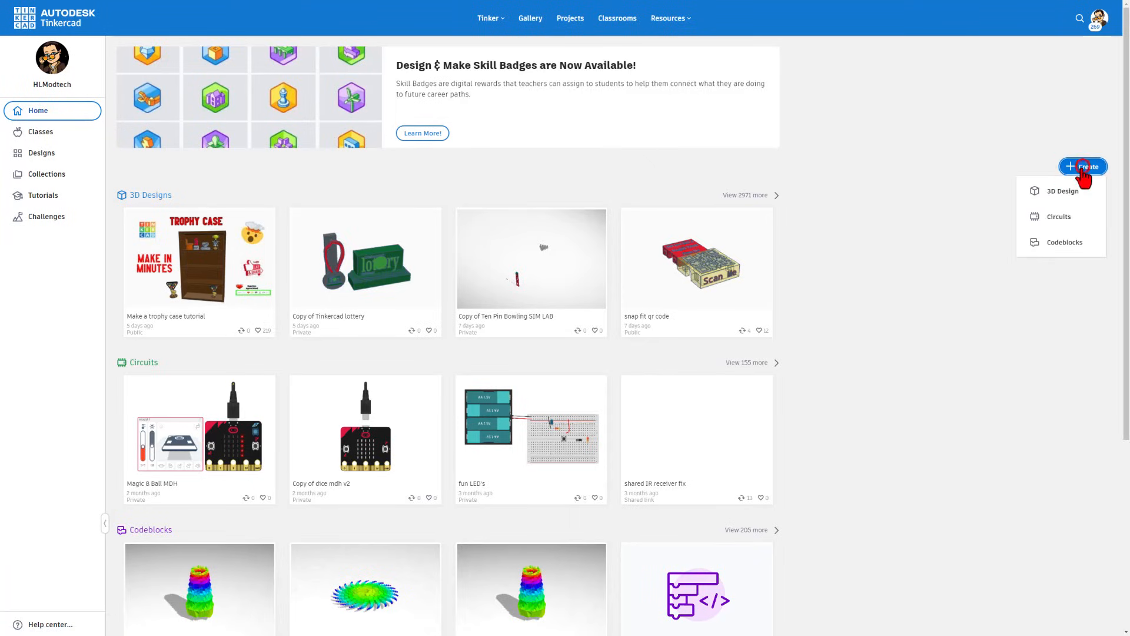
left_click(1063, 190)
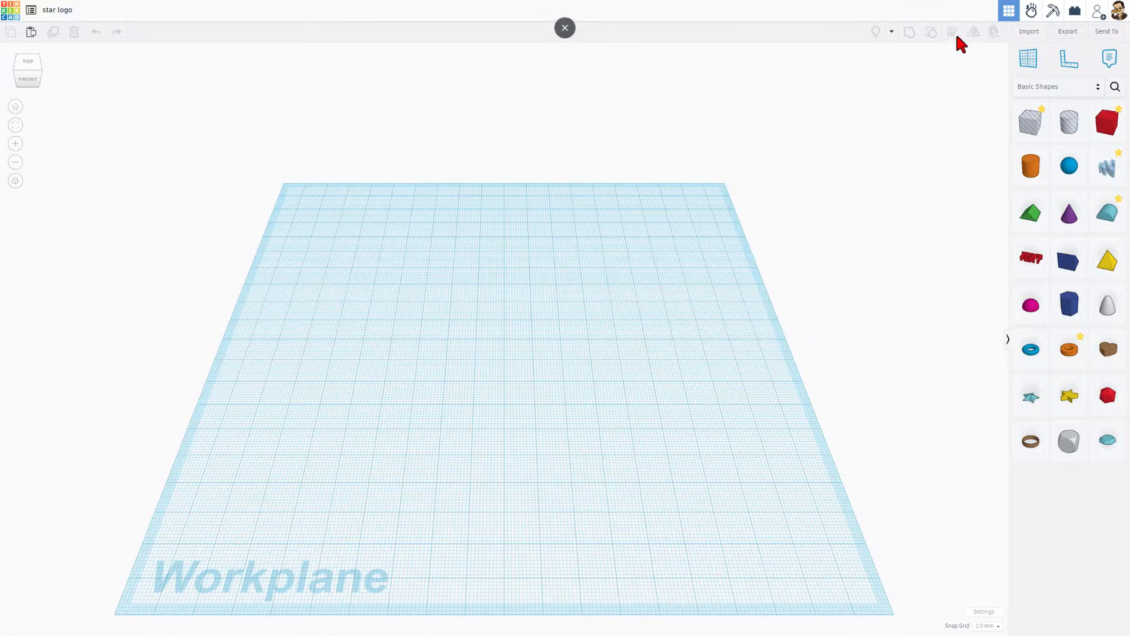
Step: Import star1.svg centered on art at 55 mm width
left_click(1028, 31)
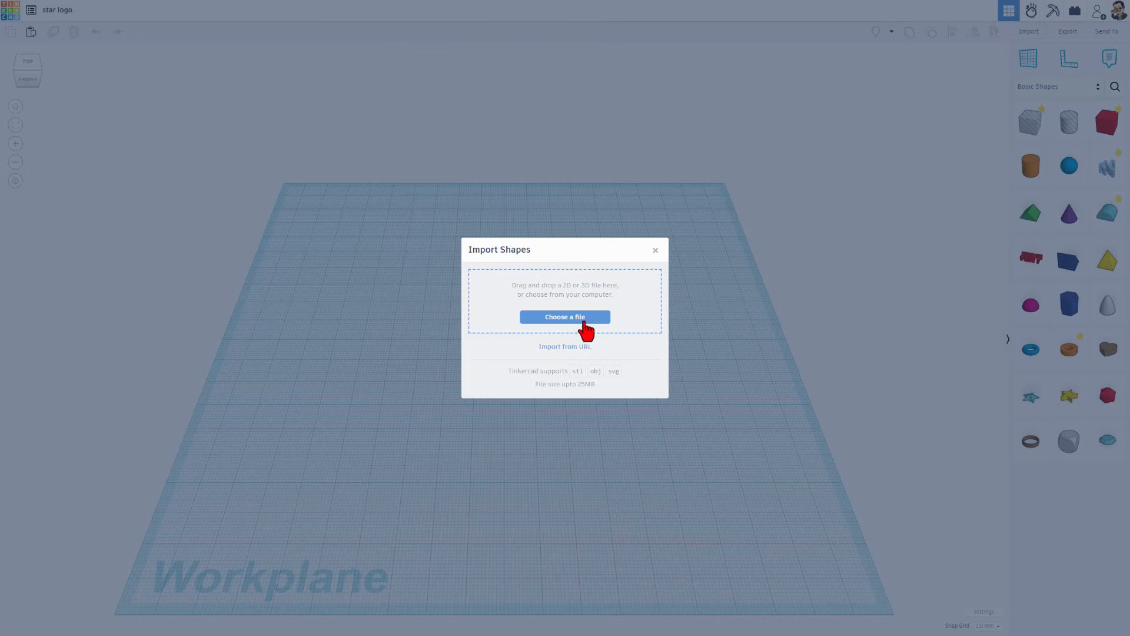
left_click(564, 317)
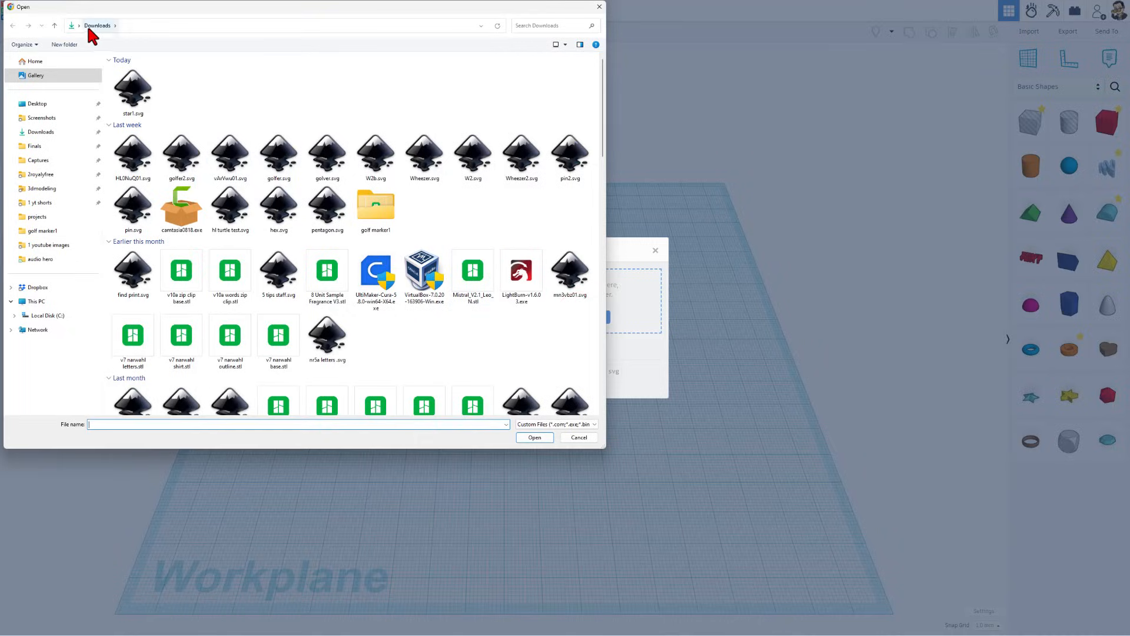
left_click(132, 87)
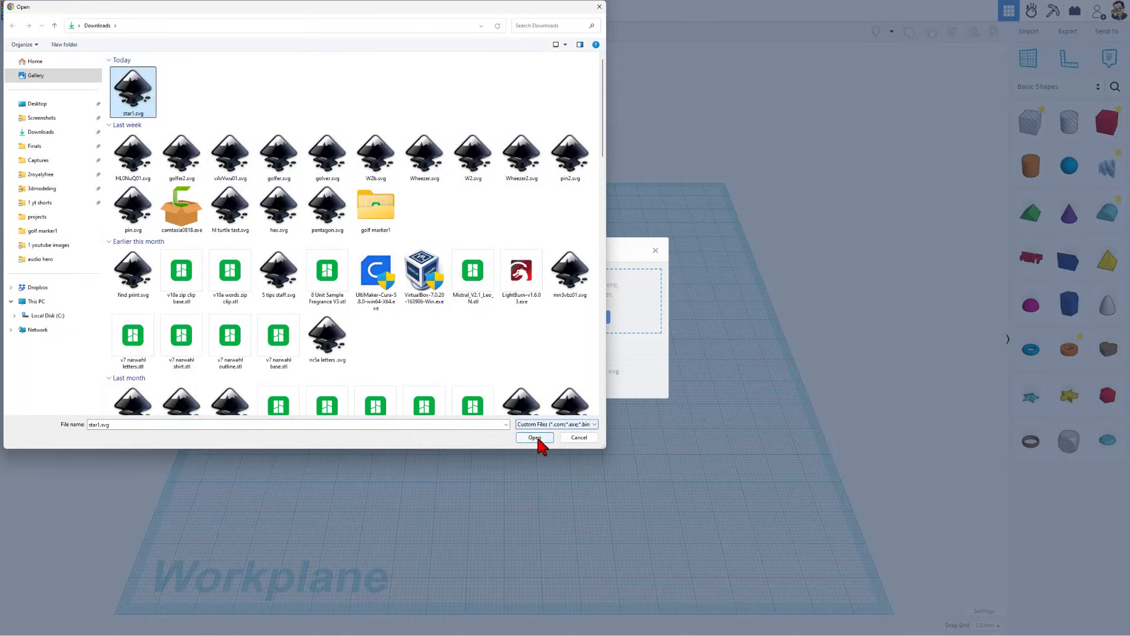
left_click(535, 437)
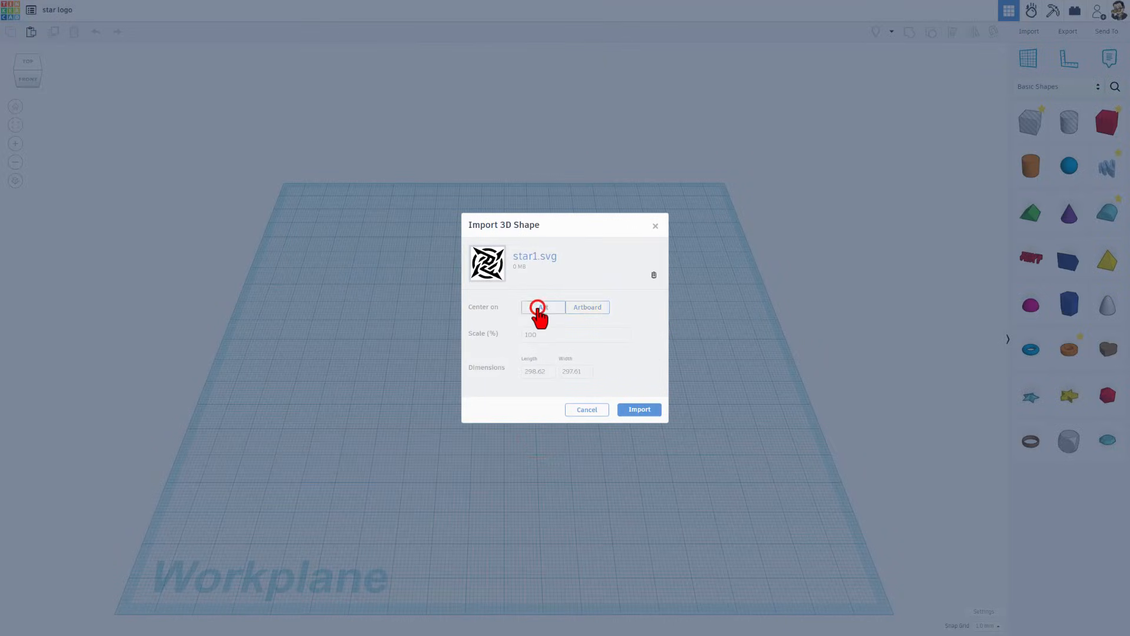
left_click(542, 306)
type("55")
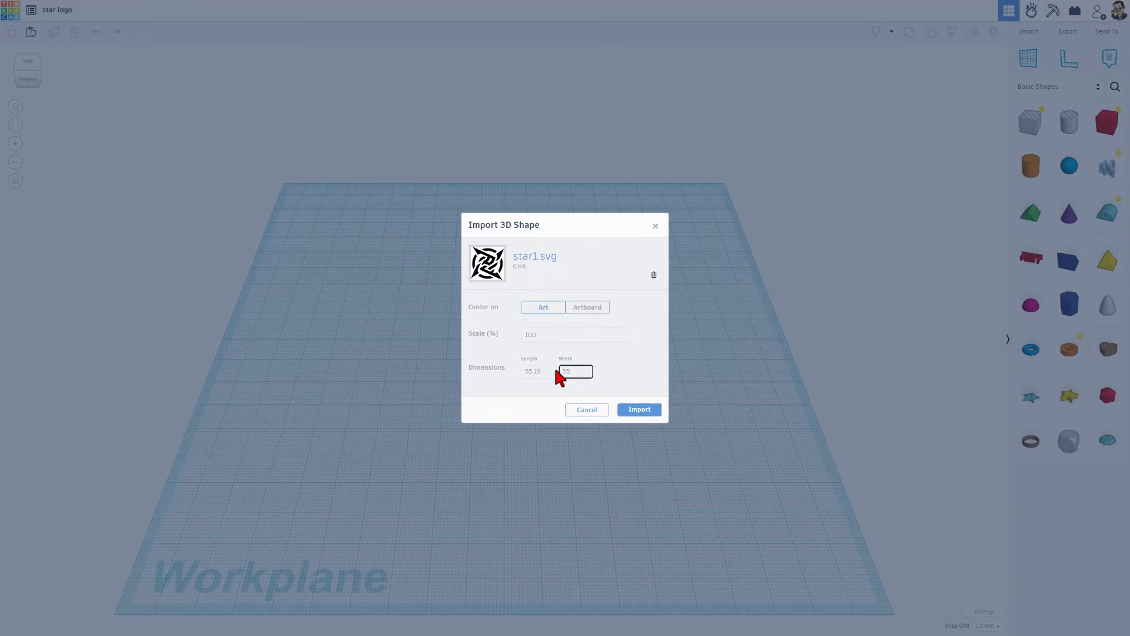
mouse_move(606, 392)
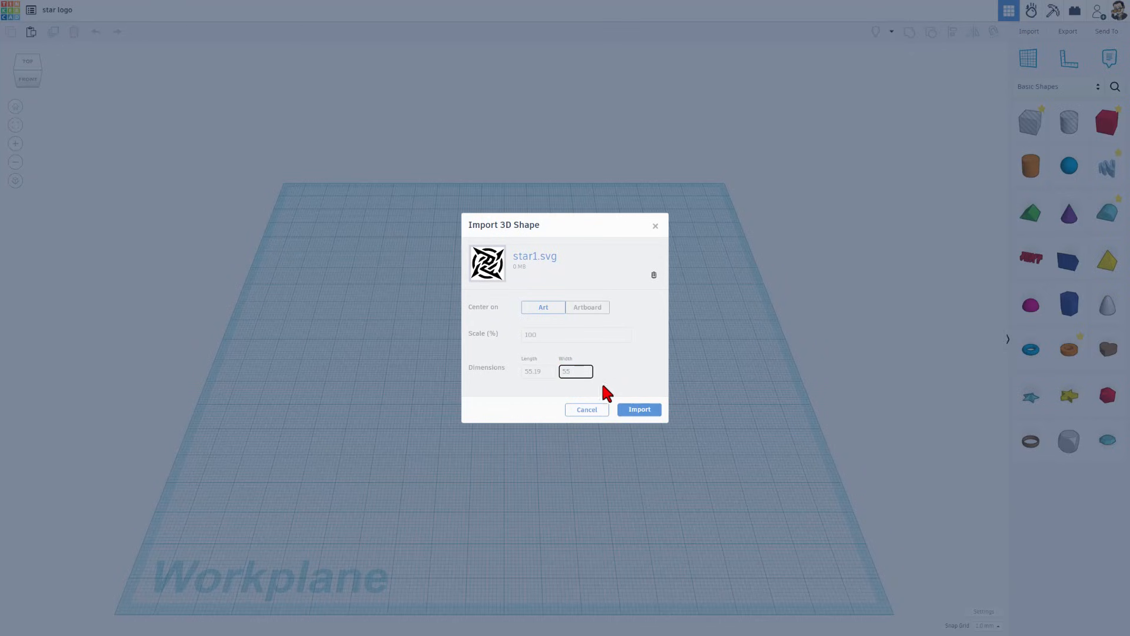
left_click(638, 409)
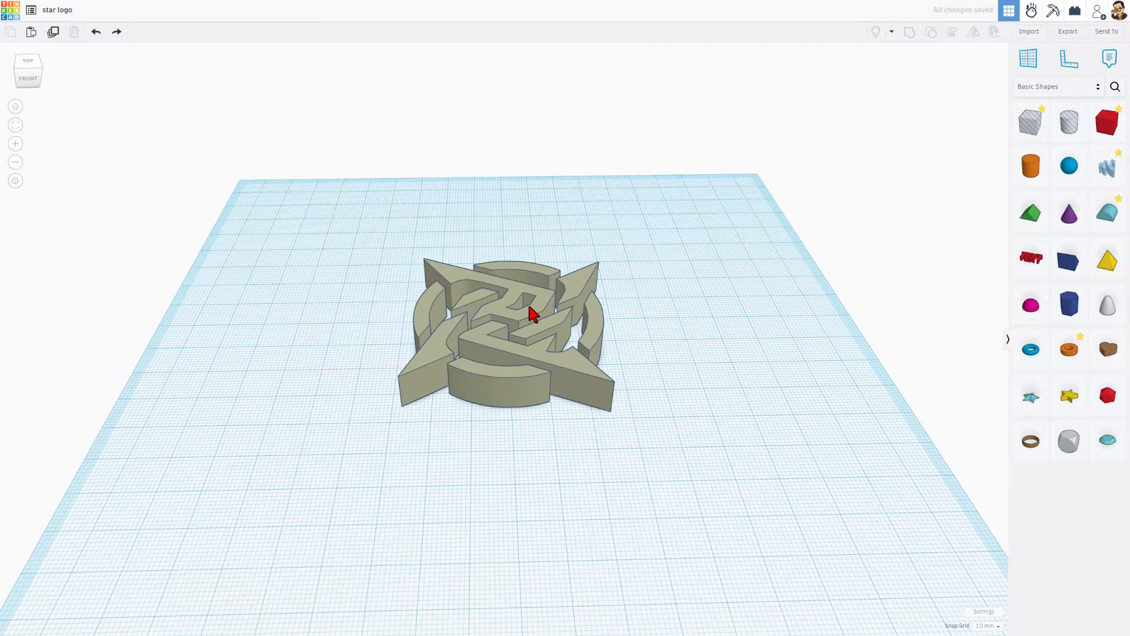
Step: Drag the imported logo's corner handle to resize it and set its Solid colour to bright green
left_click(511, 315)
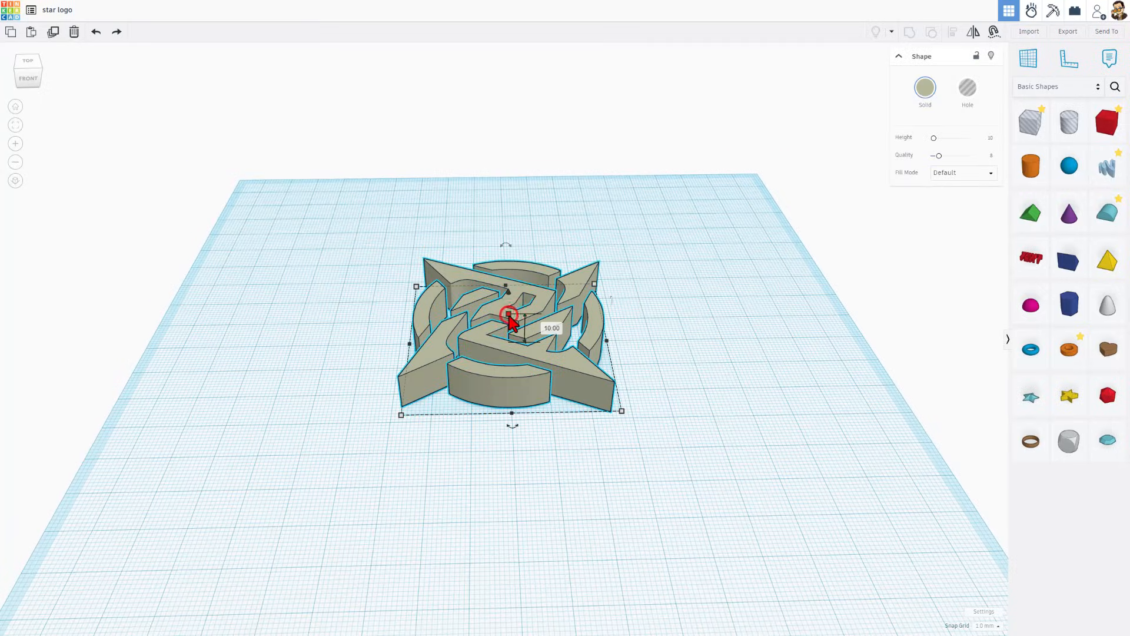
mouse_move(622, 411)
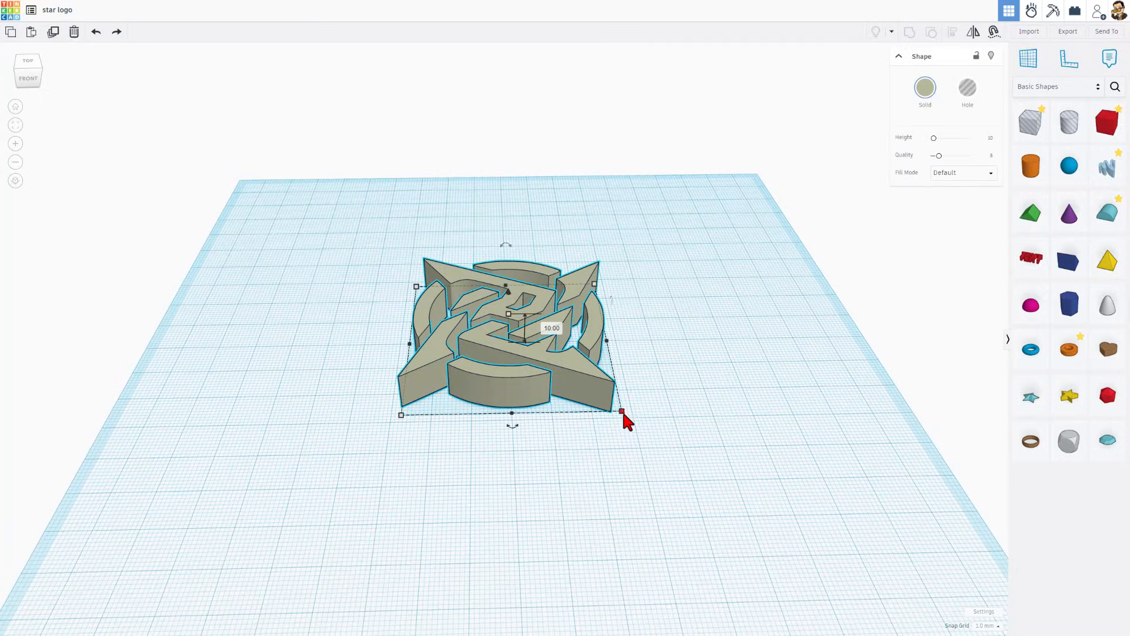
left_click_drag(622, 411, 641, 410)
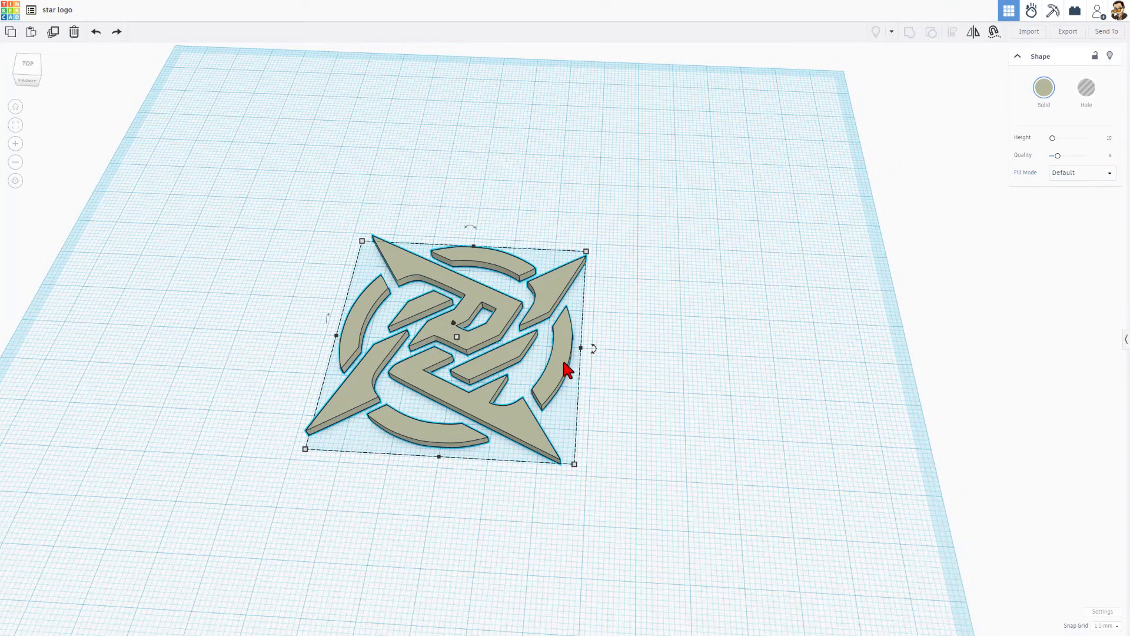
left_click(1043, 92)
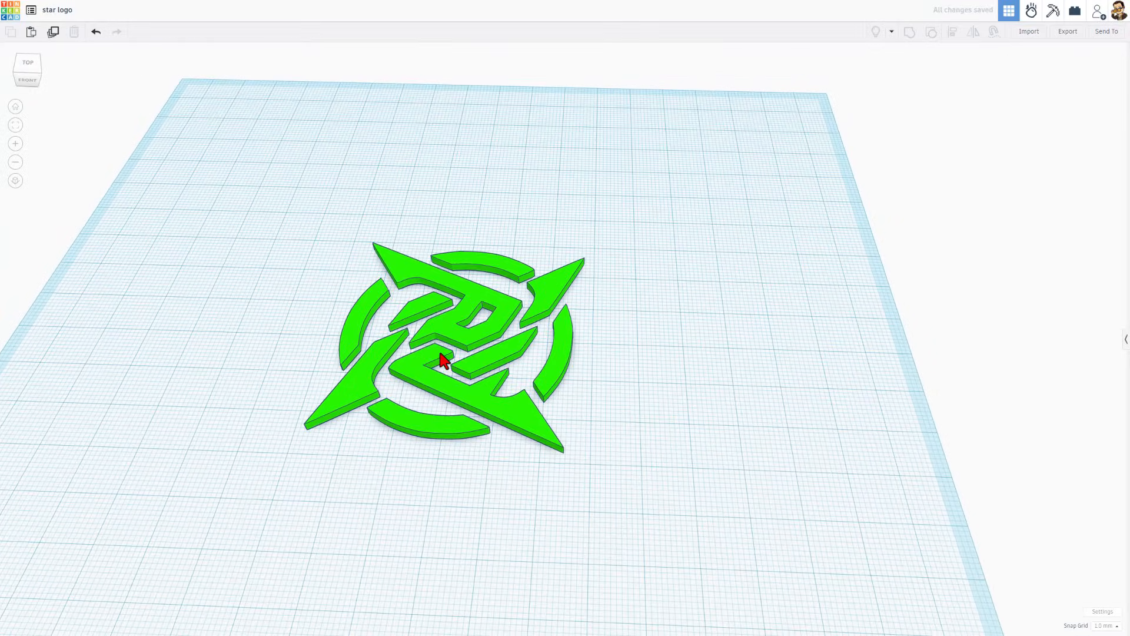
left_click(442, 360)
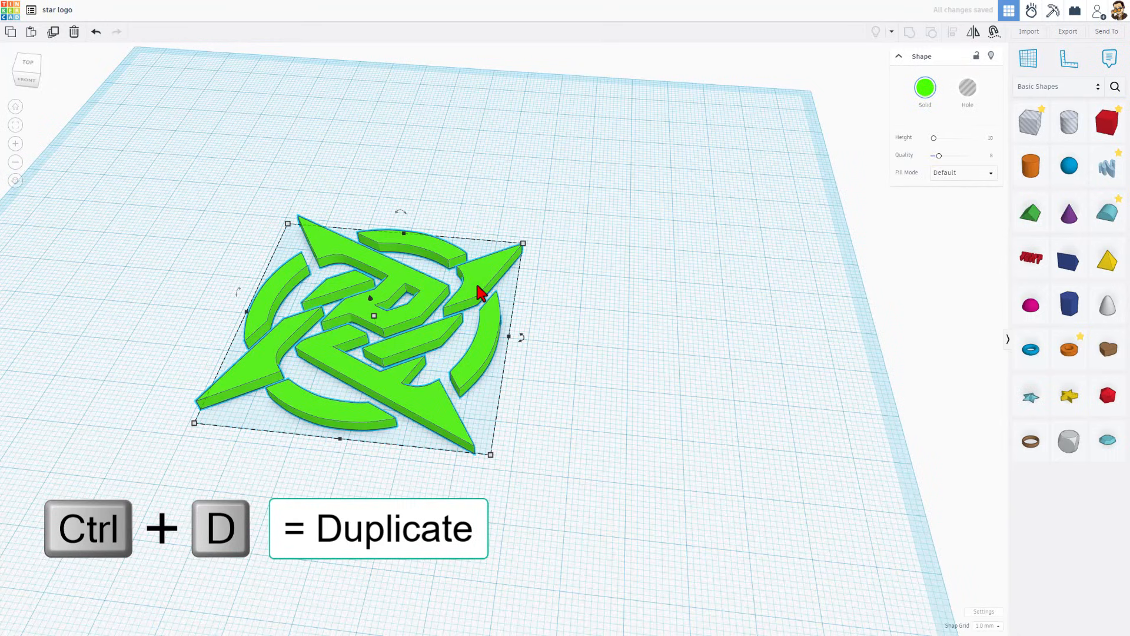
Step: Give the logo copy an Outer Line fill, black Solid colour and Round corners
left_click(964, 173)
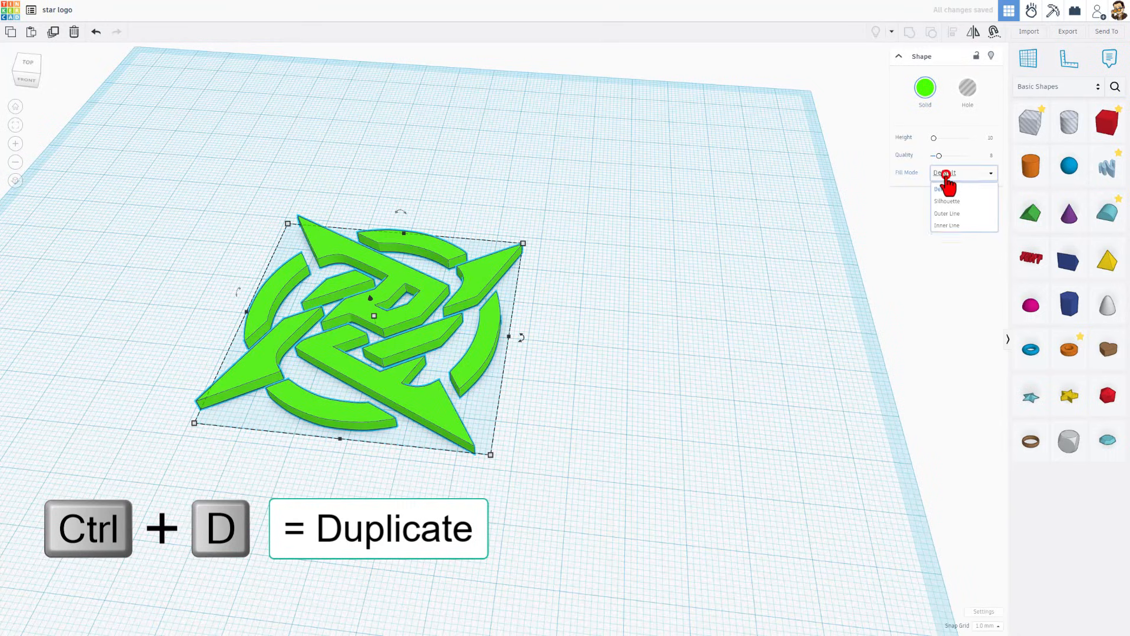
left_click(946, 213)
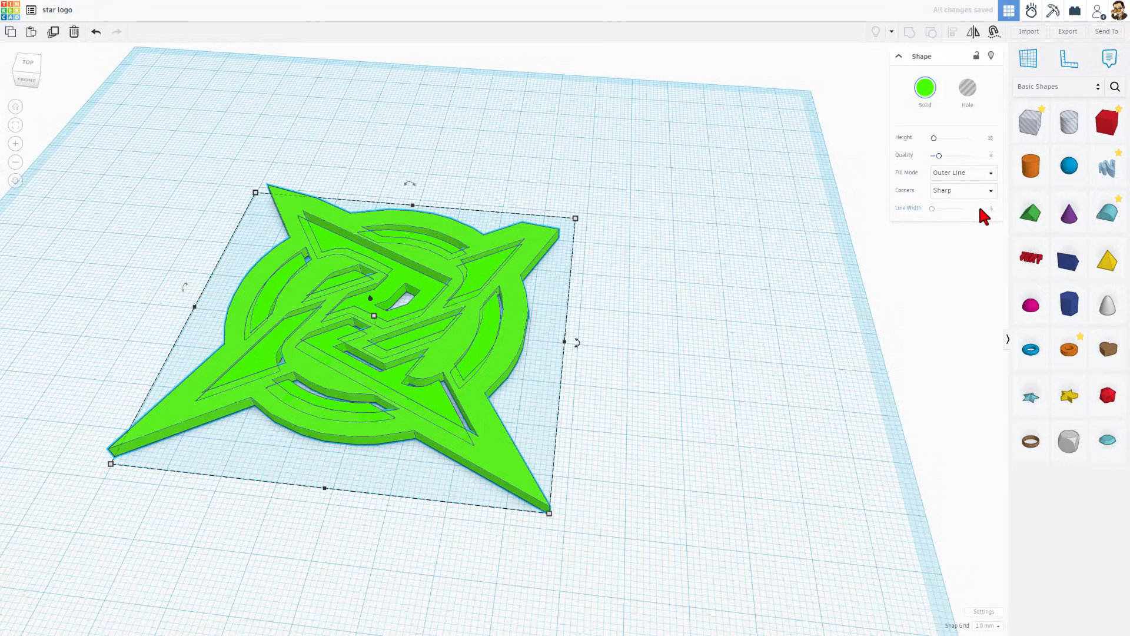
left_click(986, 209)
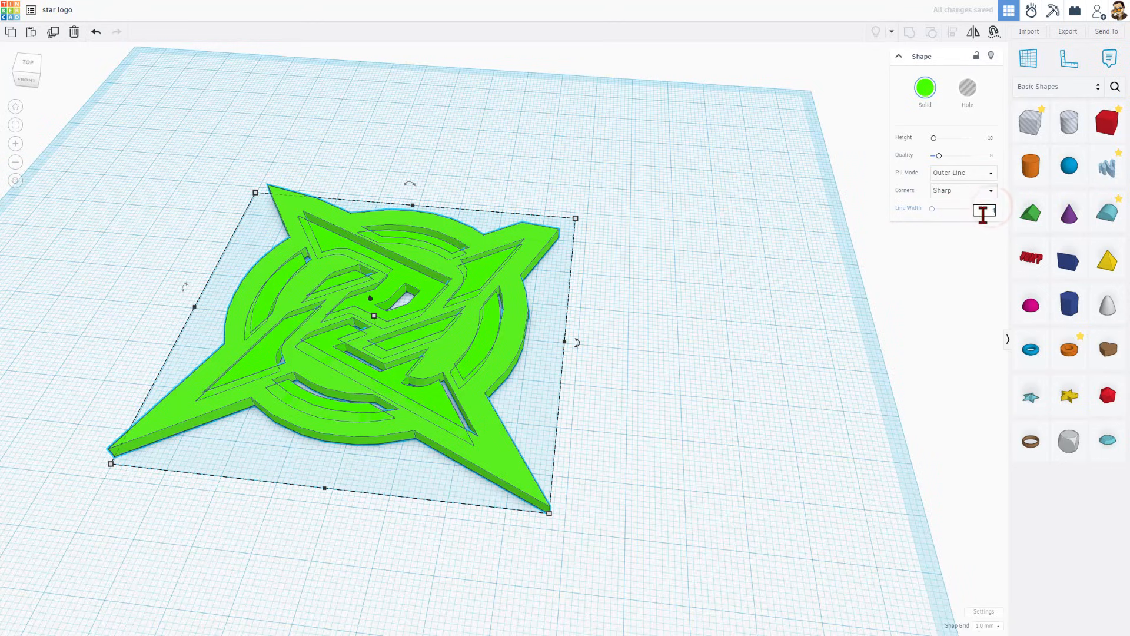
left_click(925, 87)
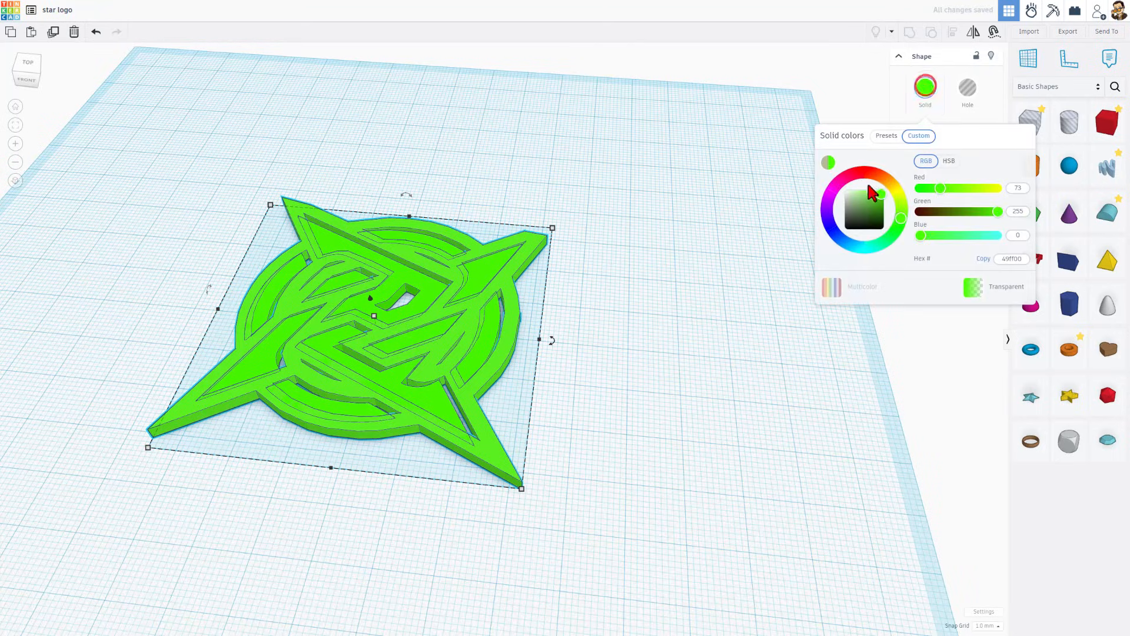
left_click(848, 224)
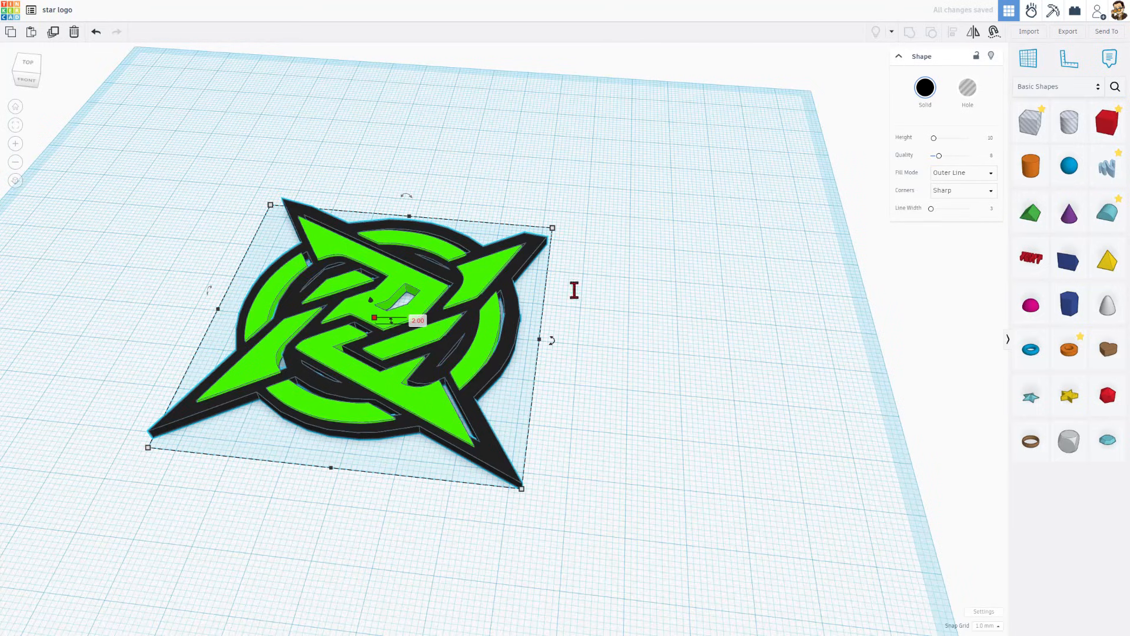
left_click(962, 190)
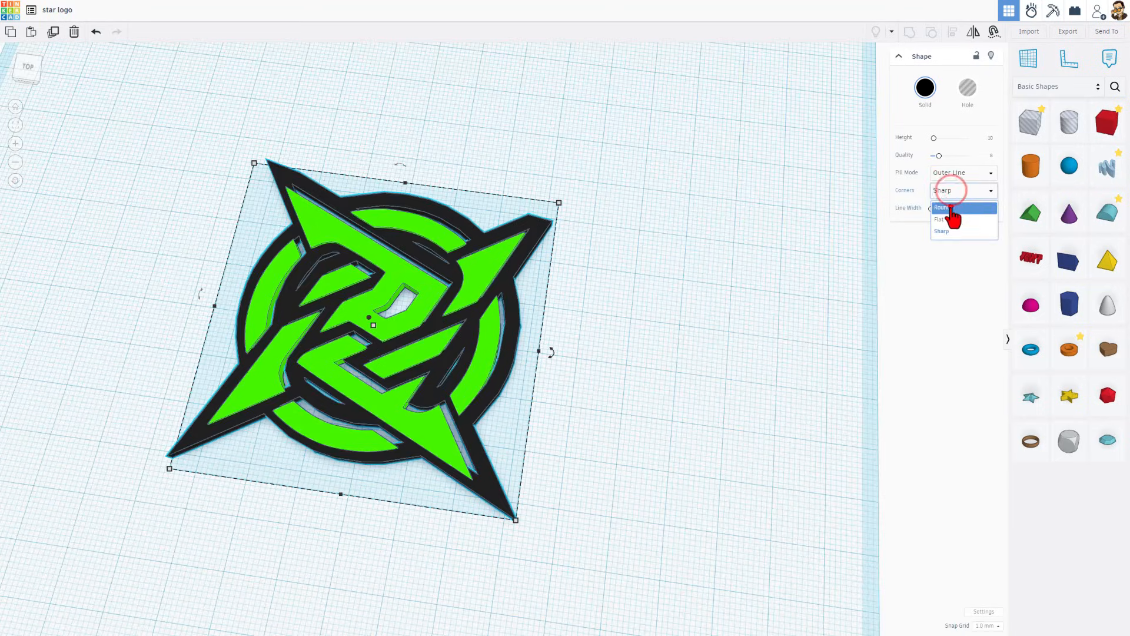
left_click(944, 208)
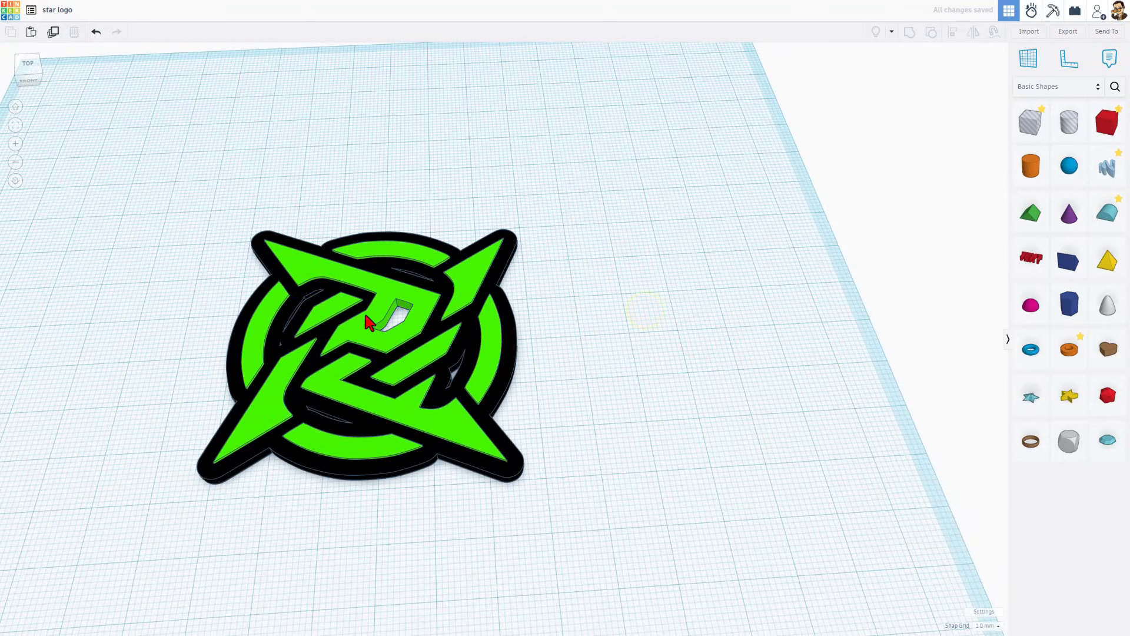
Step: Hide the green logo, then place a cylinder on the black outline and enlarge it over the logo's circle
left_click(367, 321)
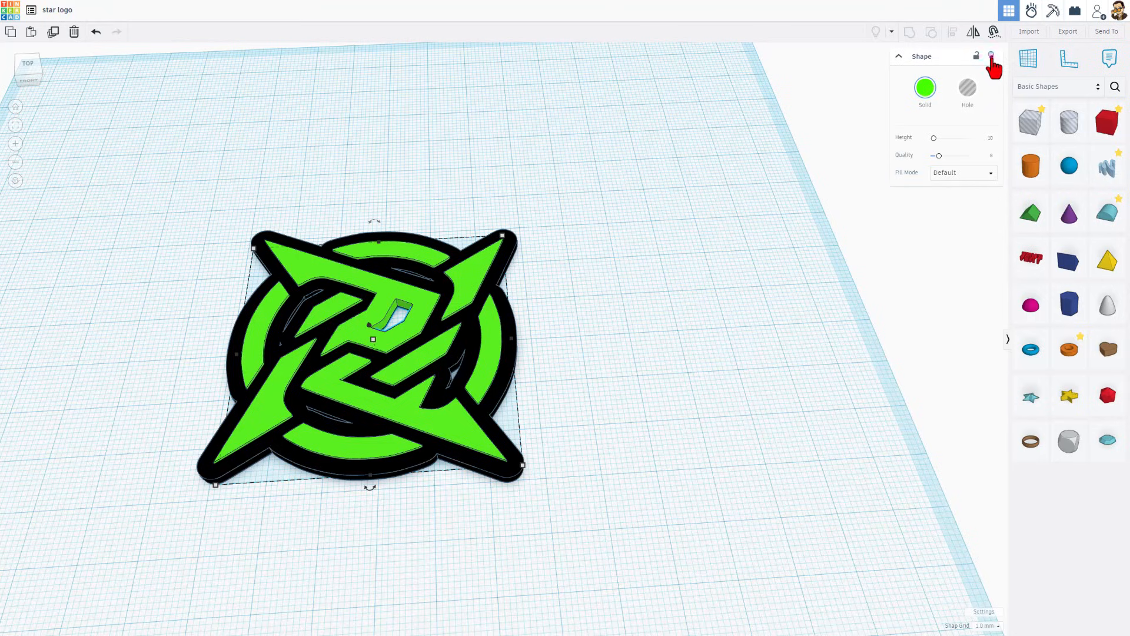
left_click(1030, 166)
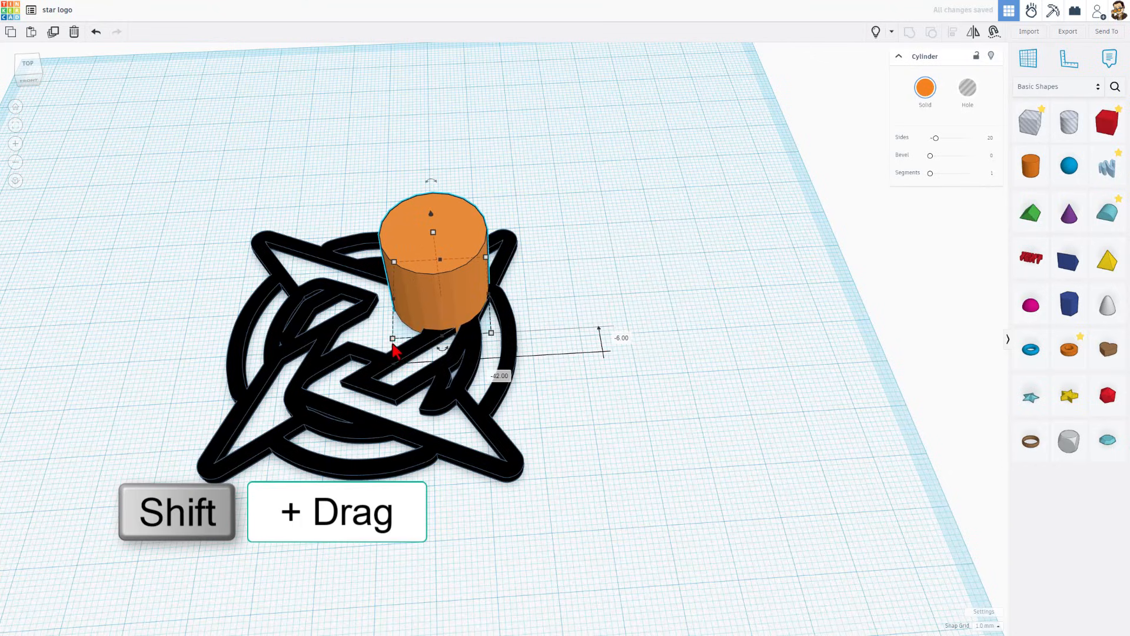
left_click_drag(394, 335, 258, 455)
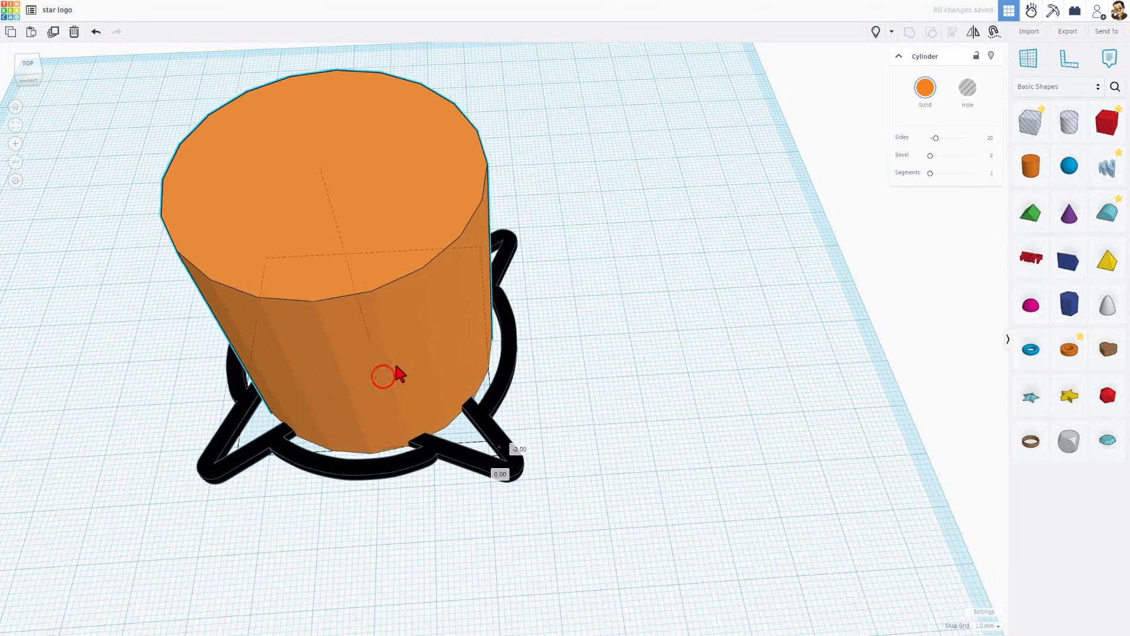
left_click_drag(384, 376, 326, 176)
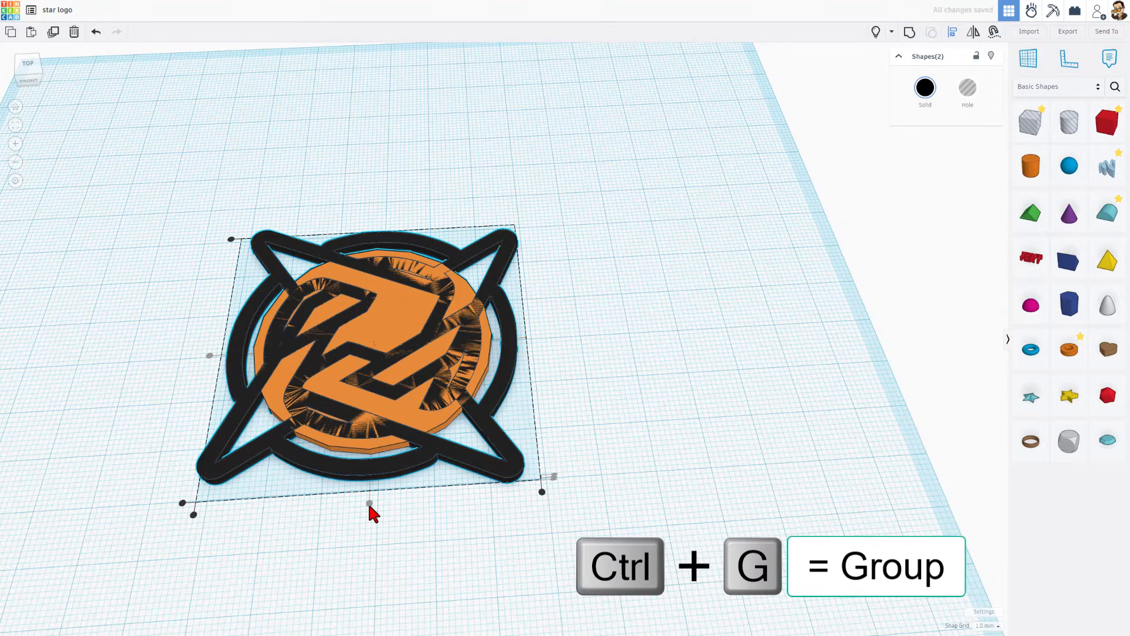
Step: Group the cylinder and black outline with Ctrl+G
key("ctrl+g")
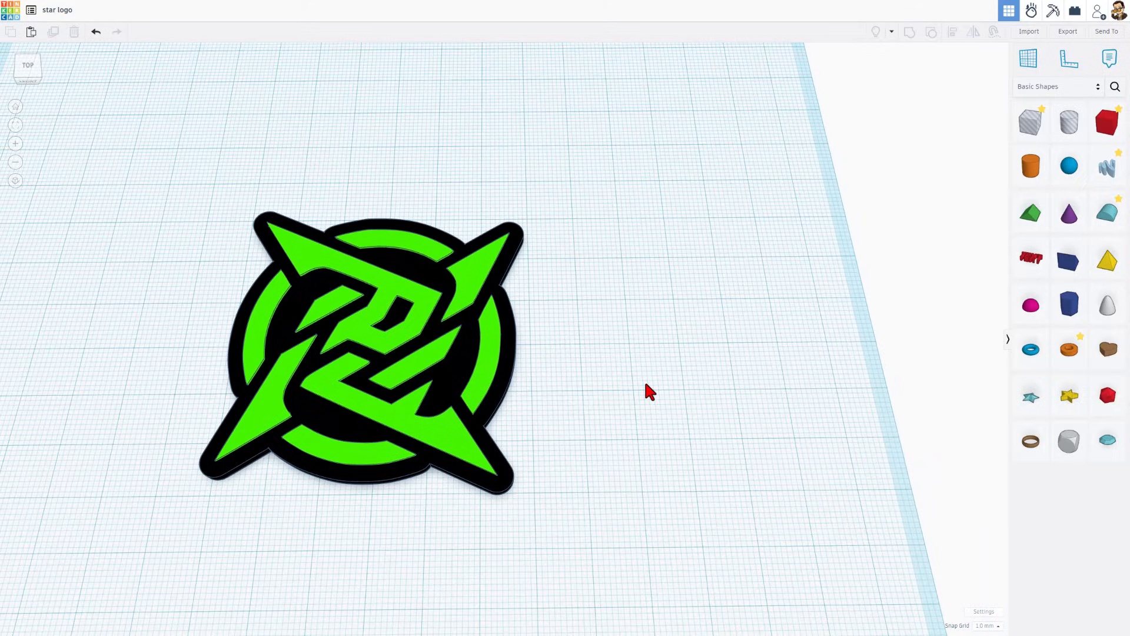
Step: Import star2.svg with Center on Art and a width of 55
left_click(1028, 31)
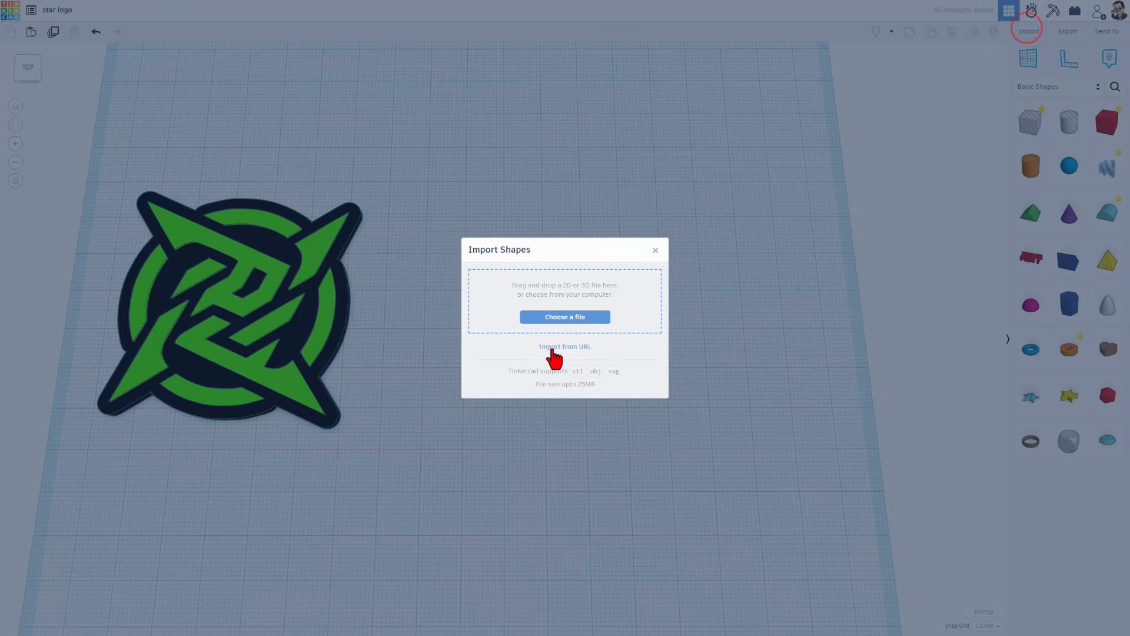
left_click(564, 317)
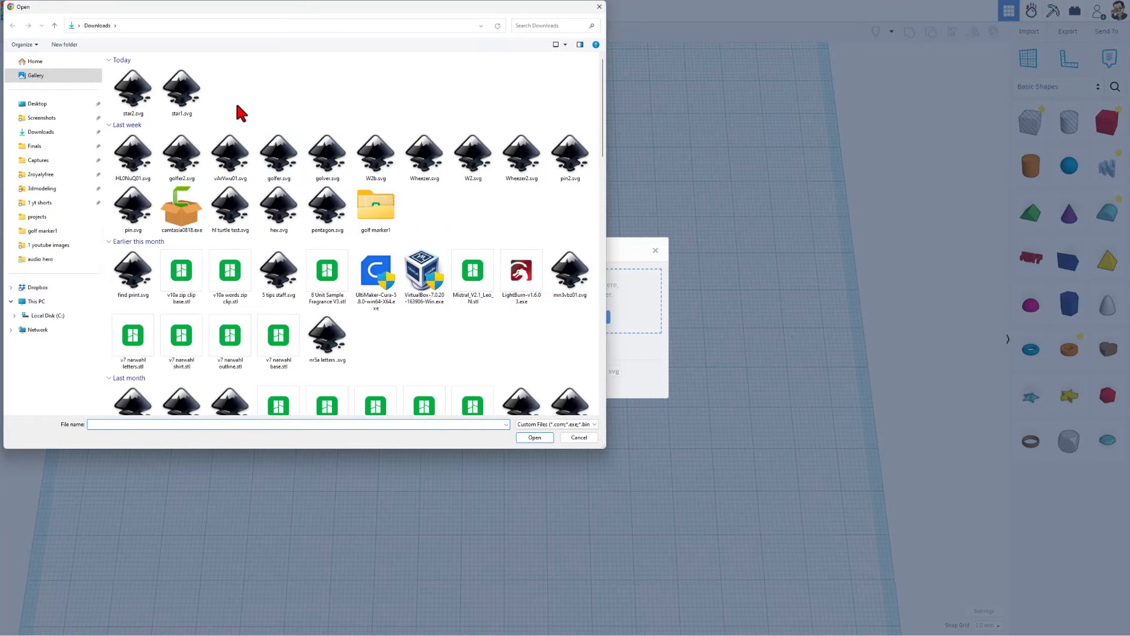
left_click(133, 92)
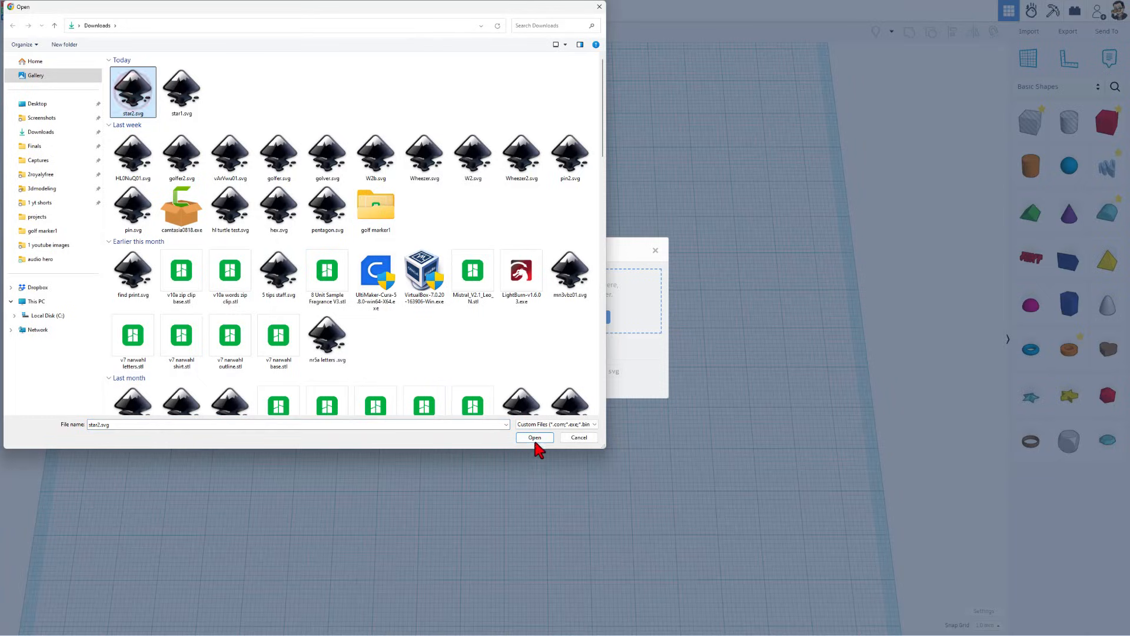
left_click(533, 437)
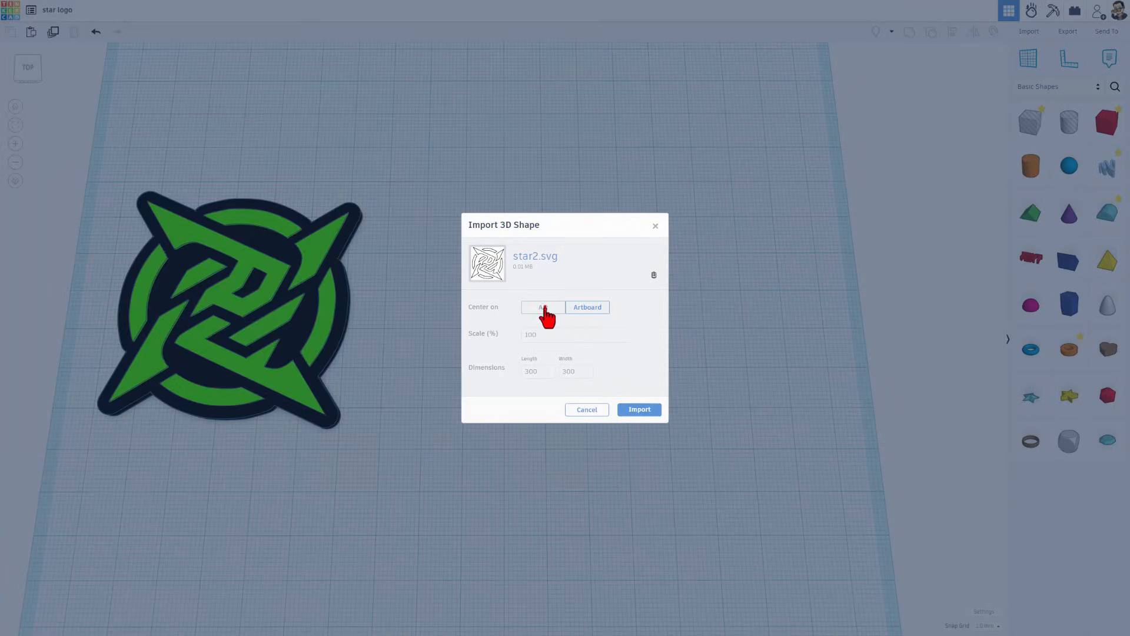
left_click(542, 306)
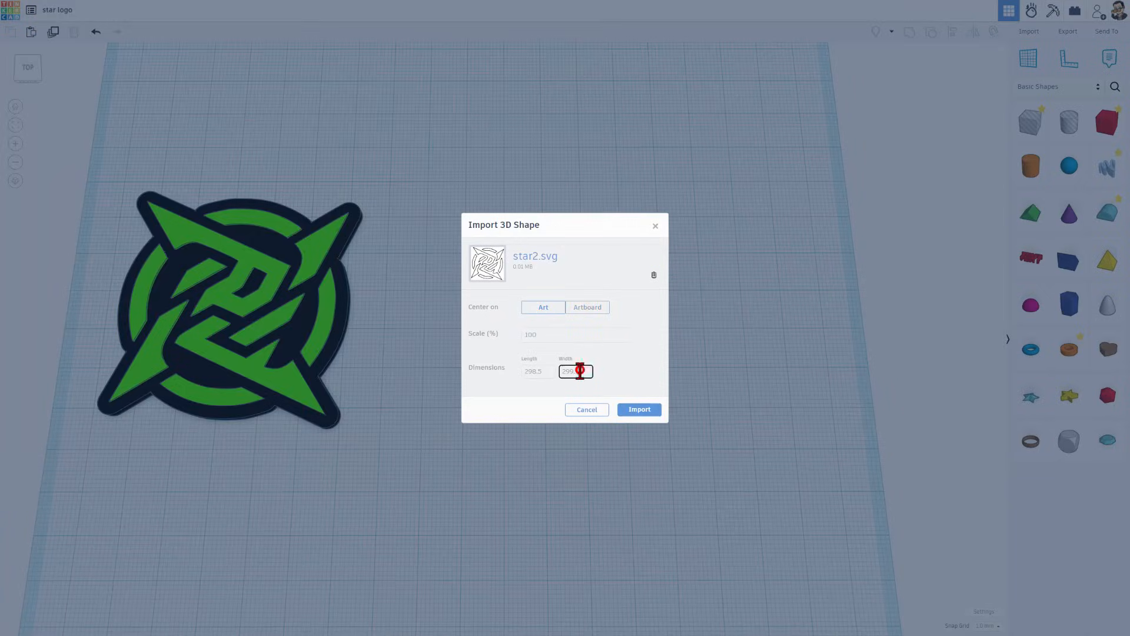
type("55")
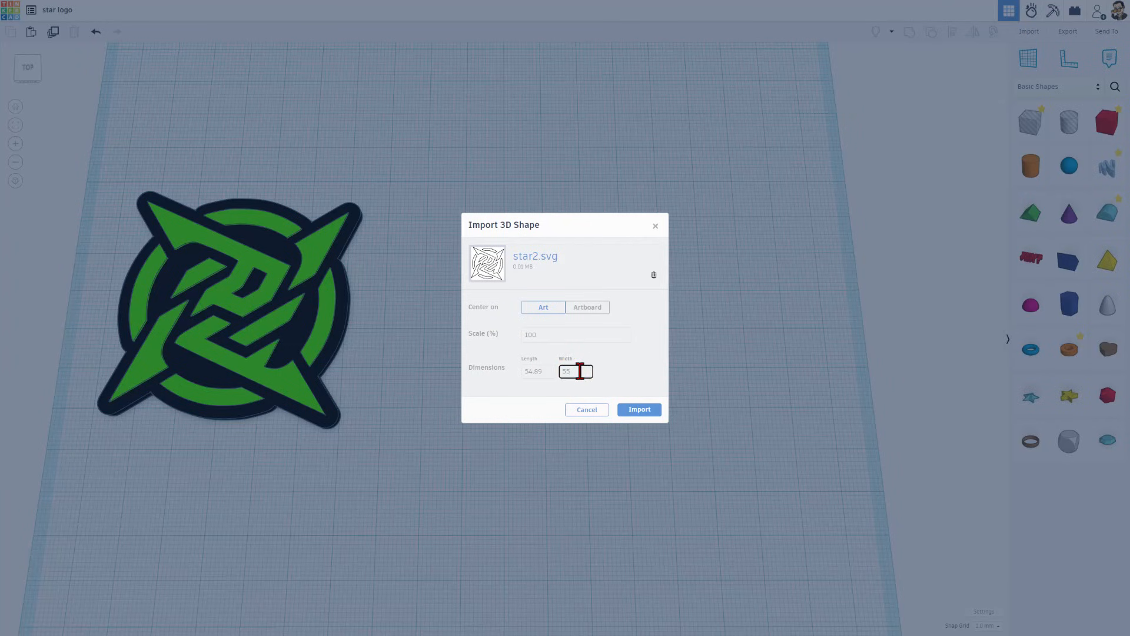
left_click(638, 409)
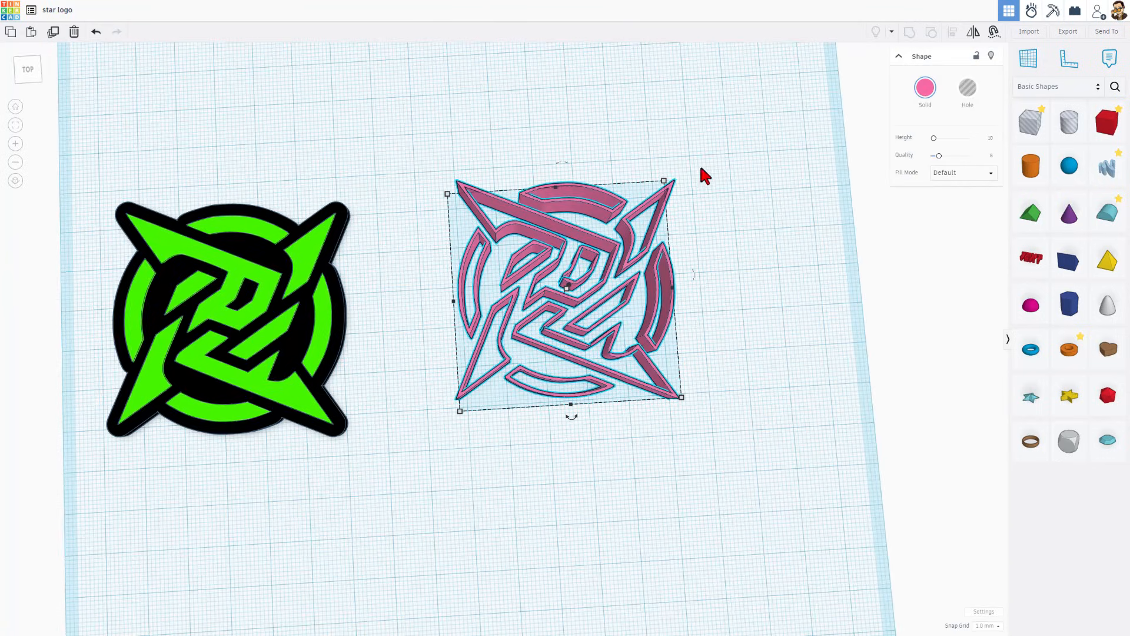
Step: Set the imported star's Fill Mode to Silhouette
left_click(962, 173)
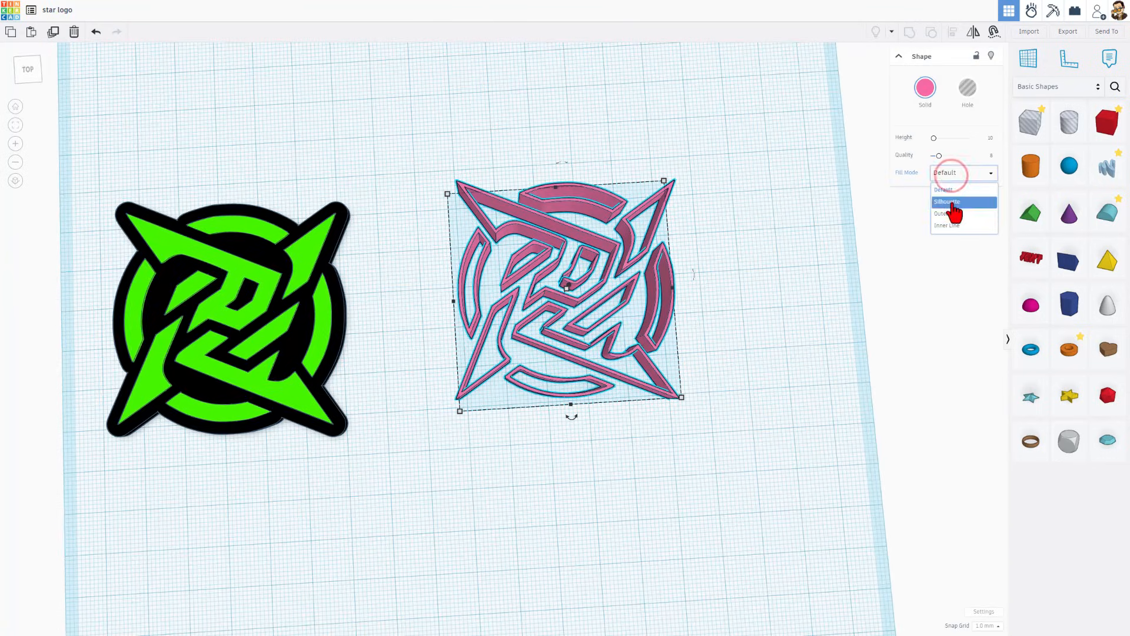
left_click(947, 202)
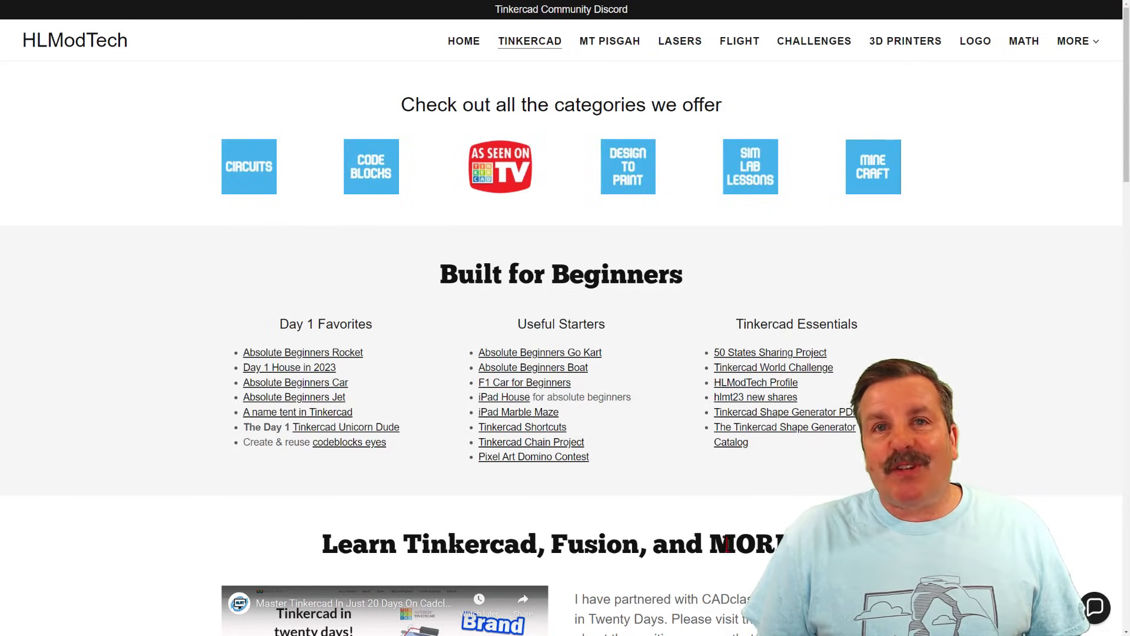
mouse_move(359, 527)
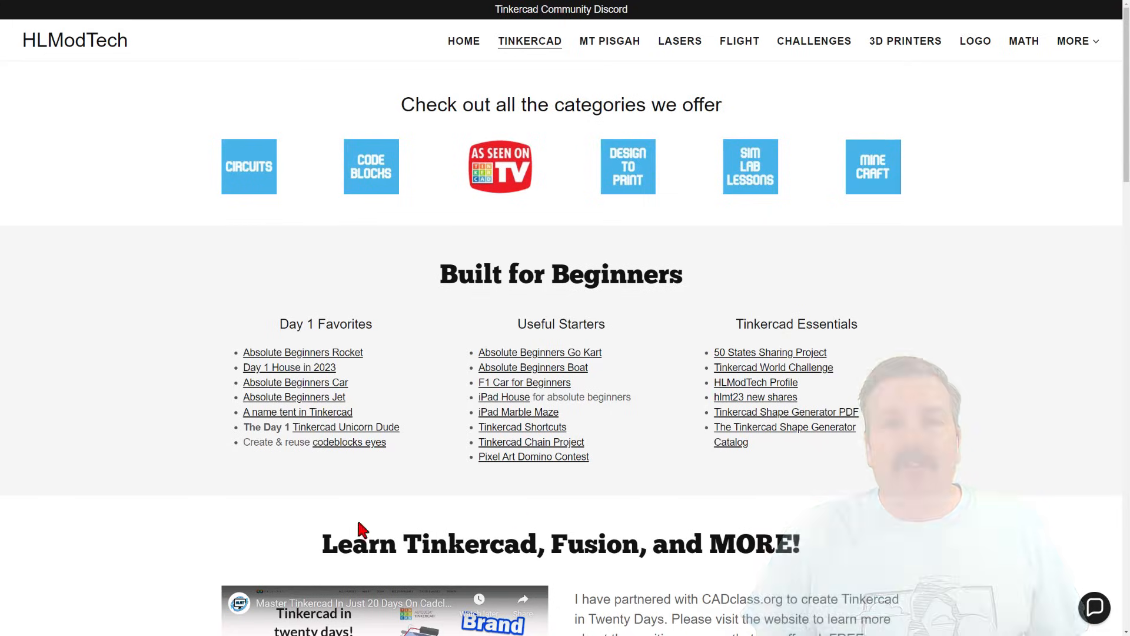
Step: Scroll the HLModTech Tinkercad page and follow its Tinkercad Community Discord banner link
scroll("down", 3)
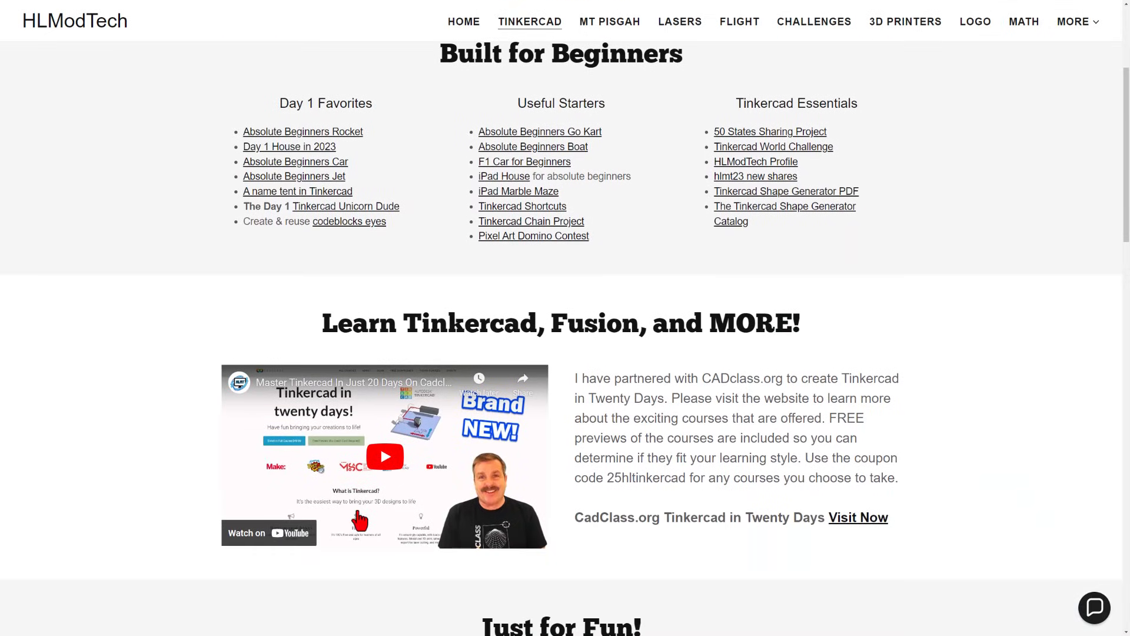
scroll("down", 3)
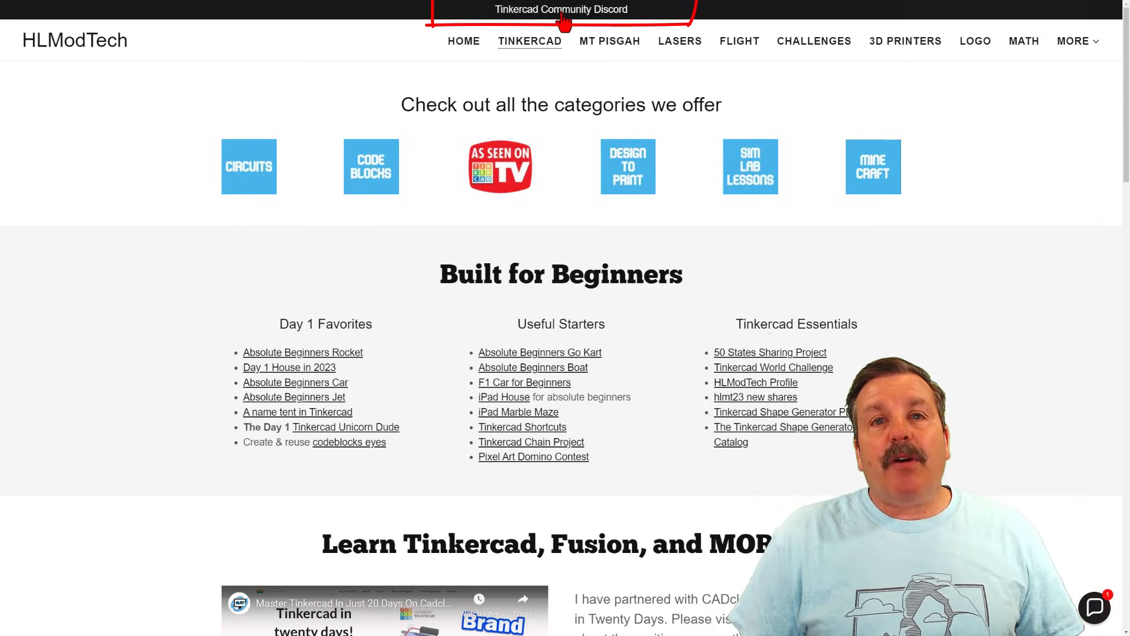
left_click(560, 9)
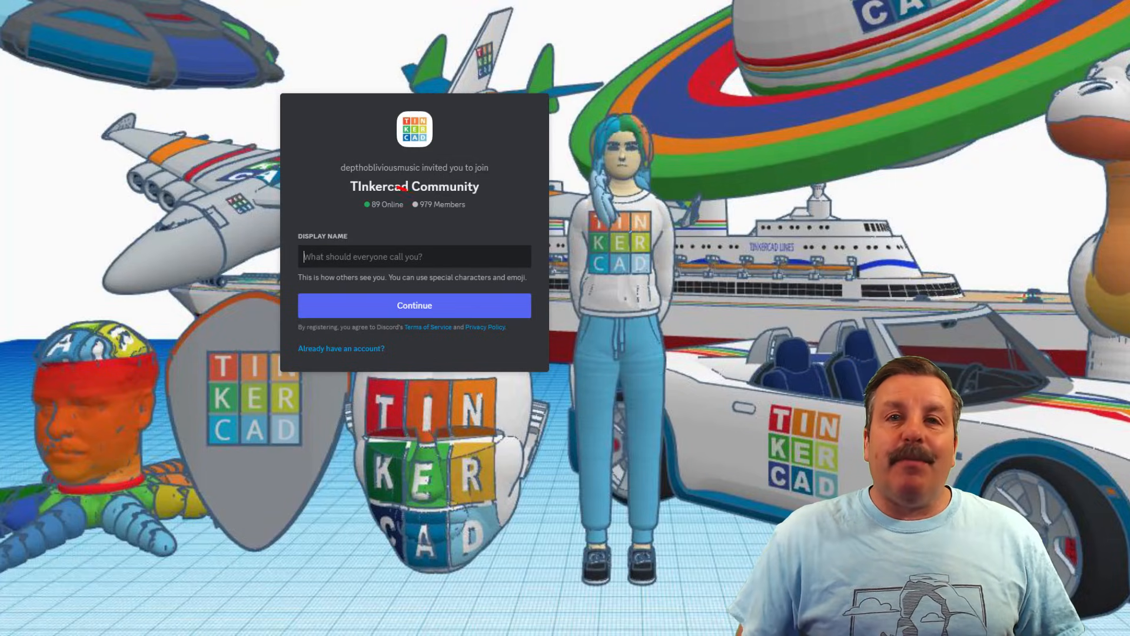